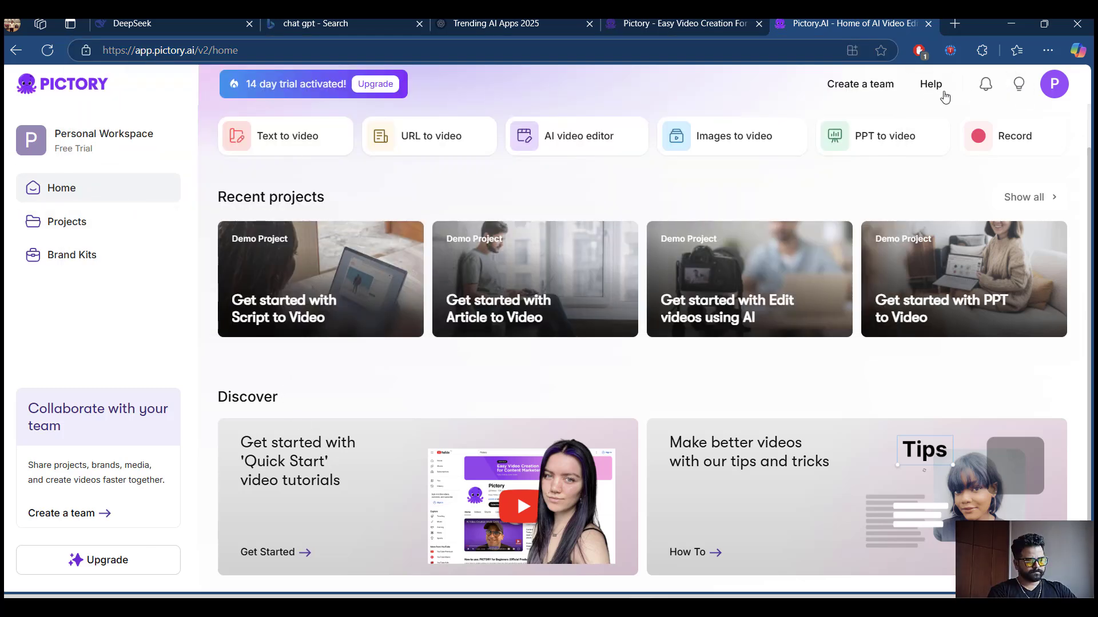
pyautogui.moveTo(287, 336)
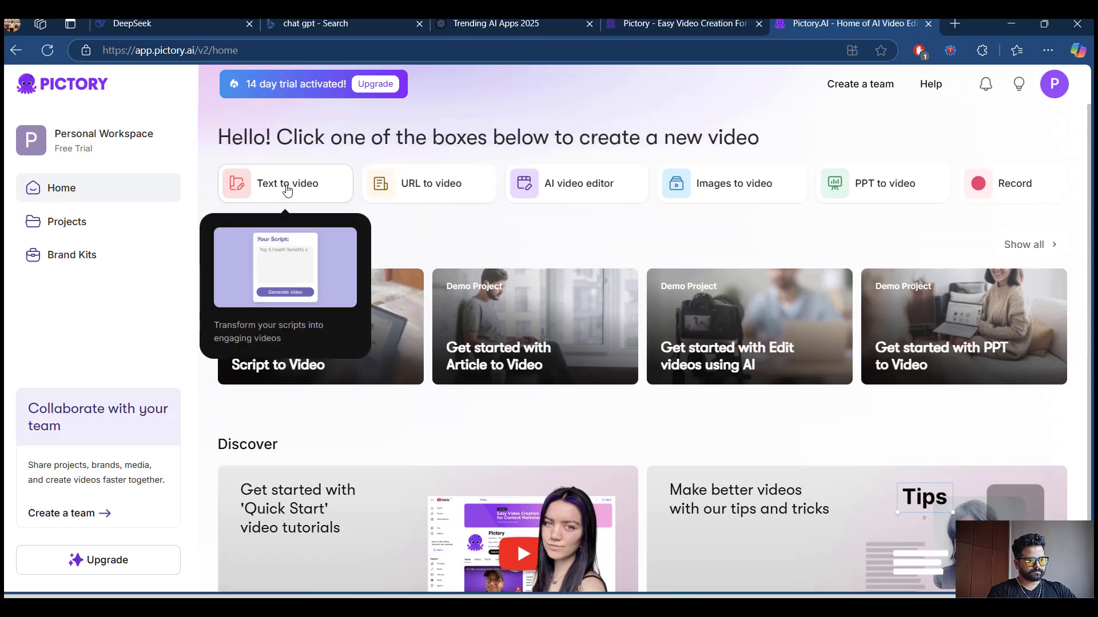
pyautogui.moveTo(409, 189)
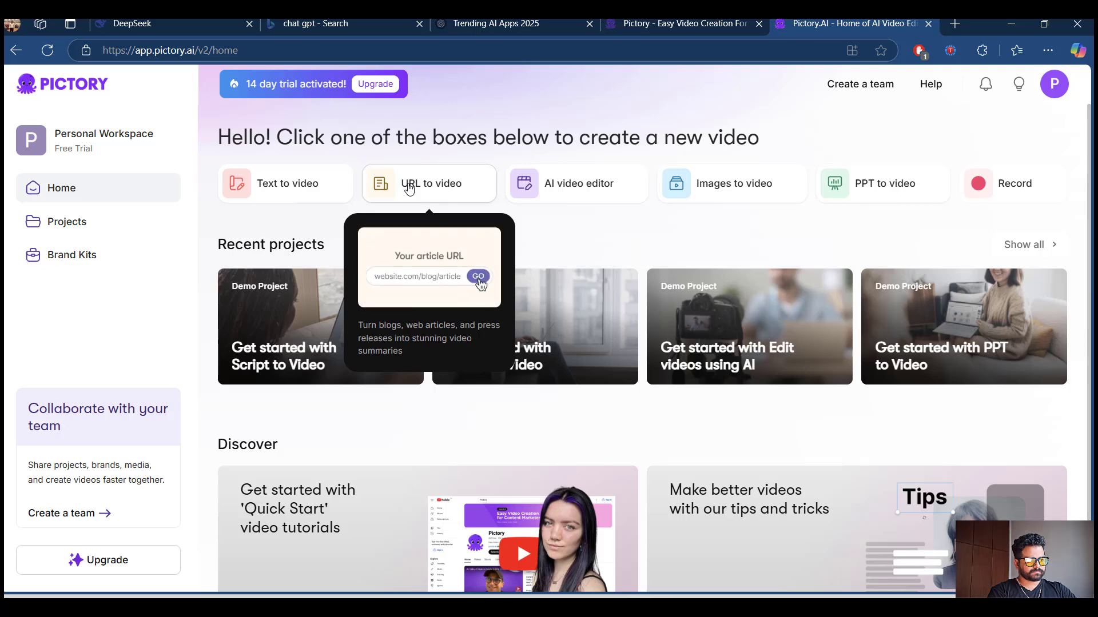
pyautogui.moveTo(562, 195)
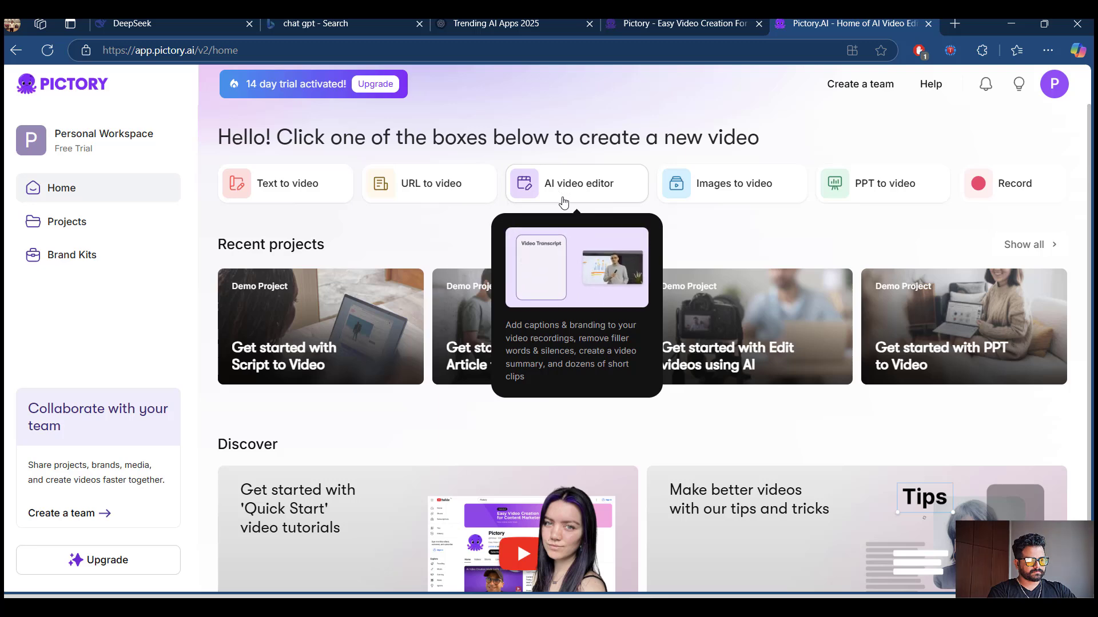
pyautogui.moveTo(686, 203)
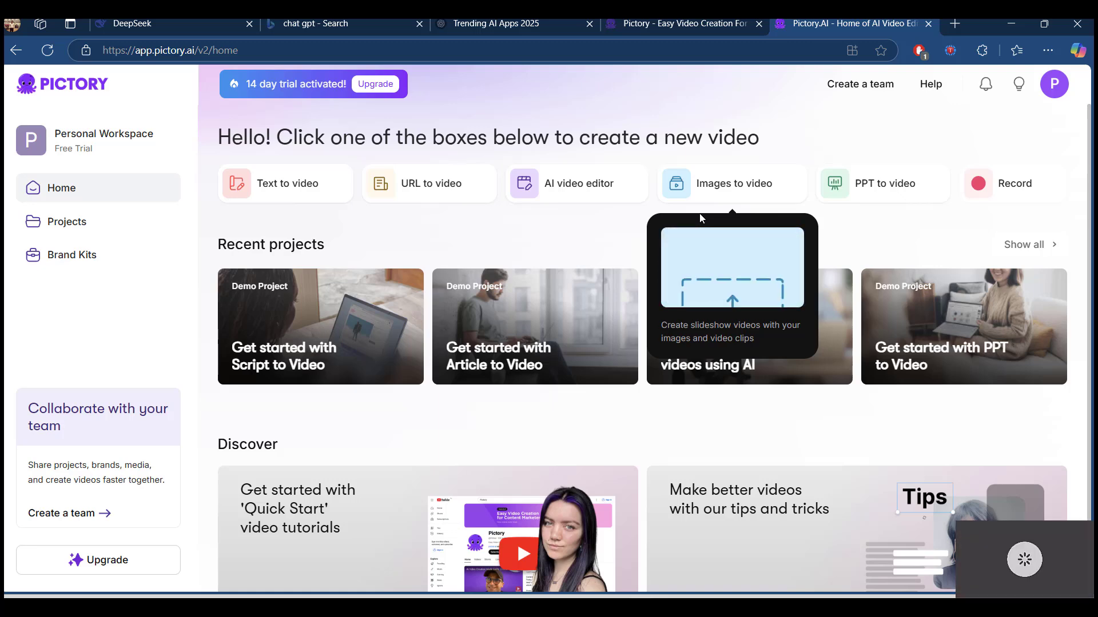
pyautogui.moveTo(859, 184)
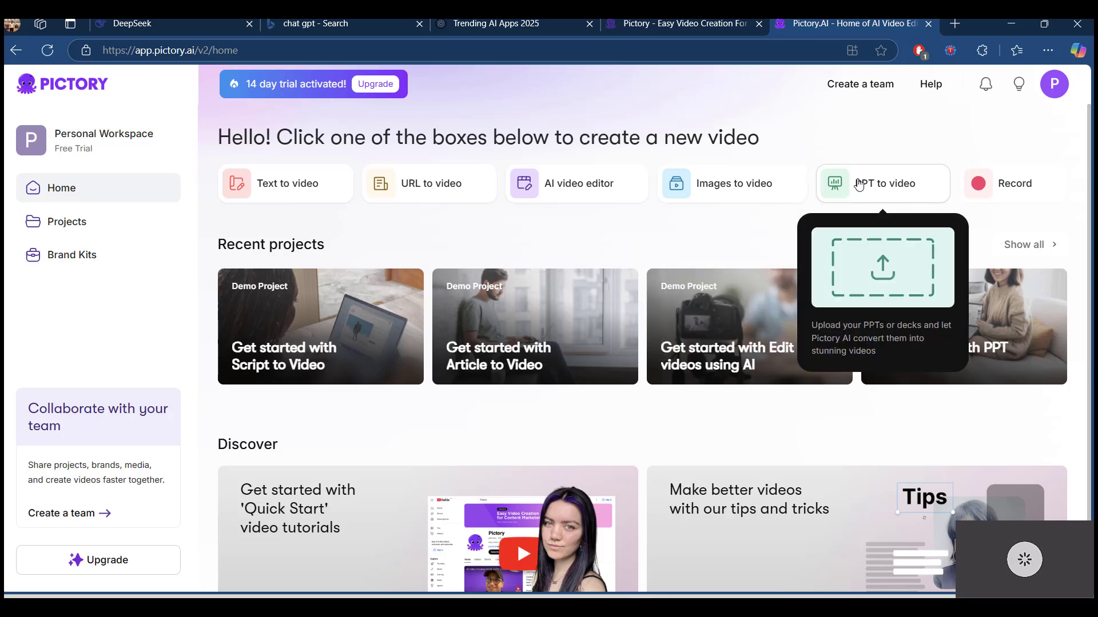
pyautogui.moveTo(1011, 185)
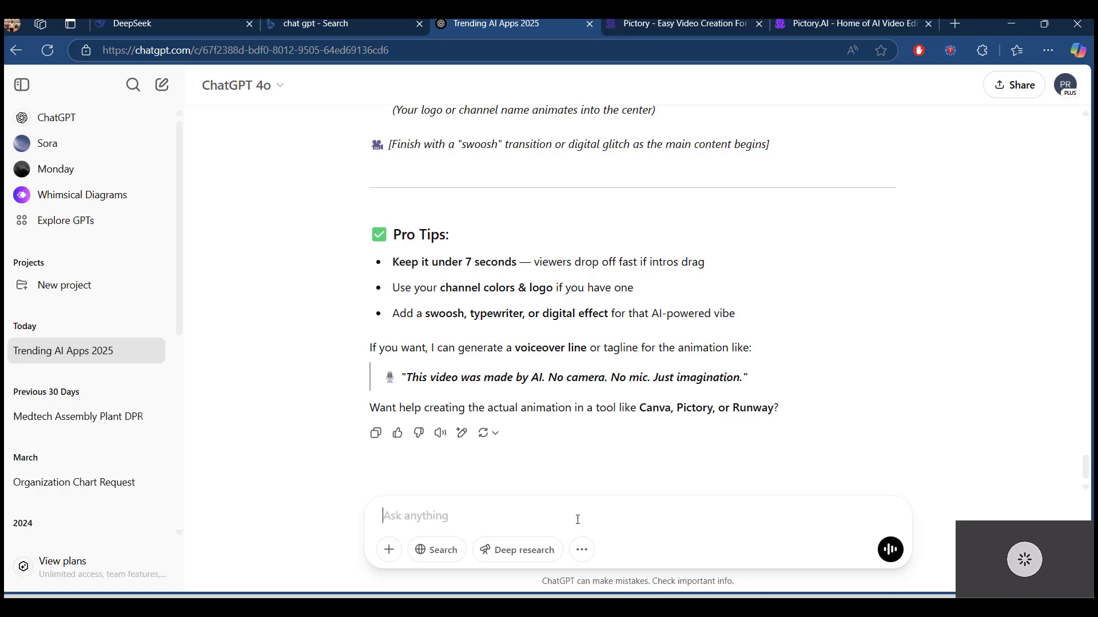
# Prompt ChatGPT for a 'Top 5 Travel Destinations Trending in 2025' video script and scroll the reply
pyautogui.write('To e')
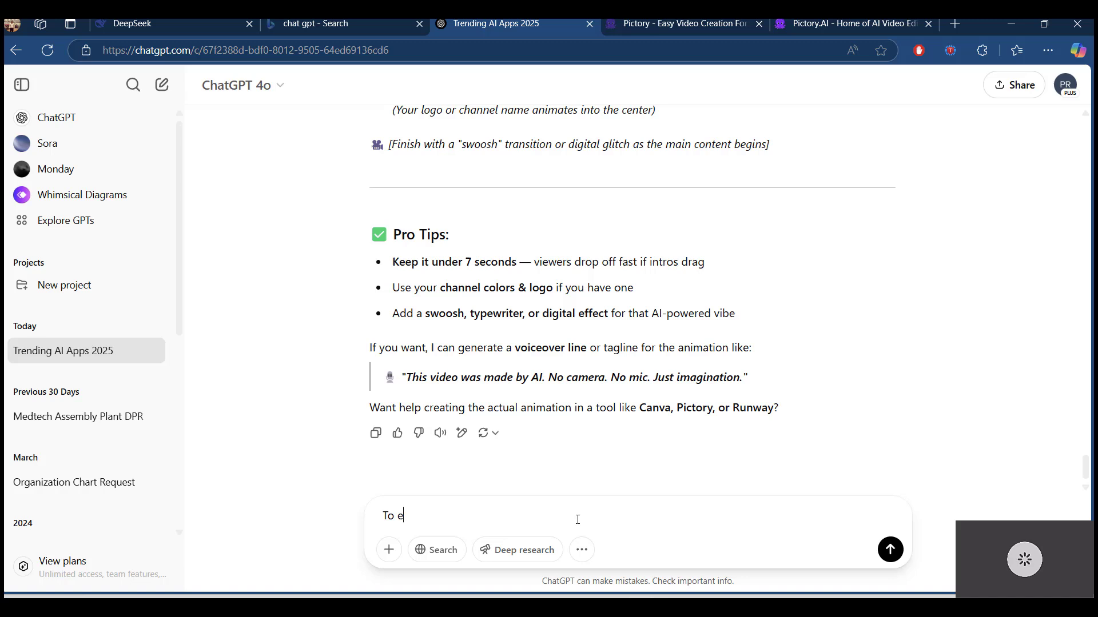
pyautogui.write('Generate')
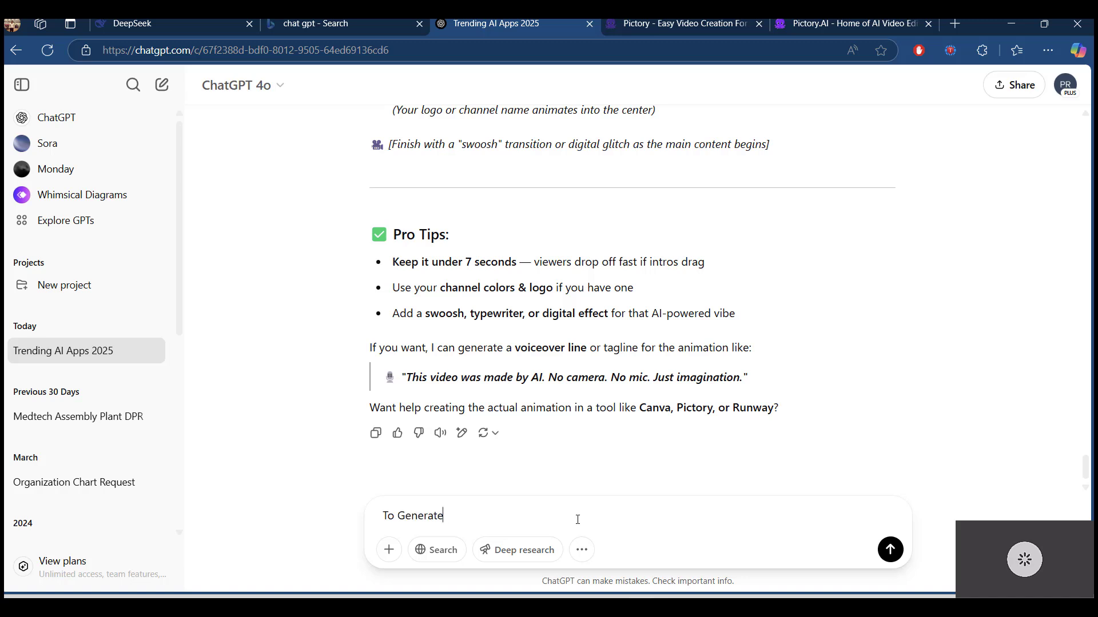
pyautogui.write('Script for Video Creation at')
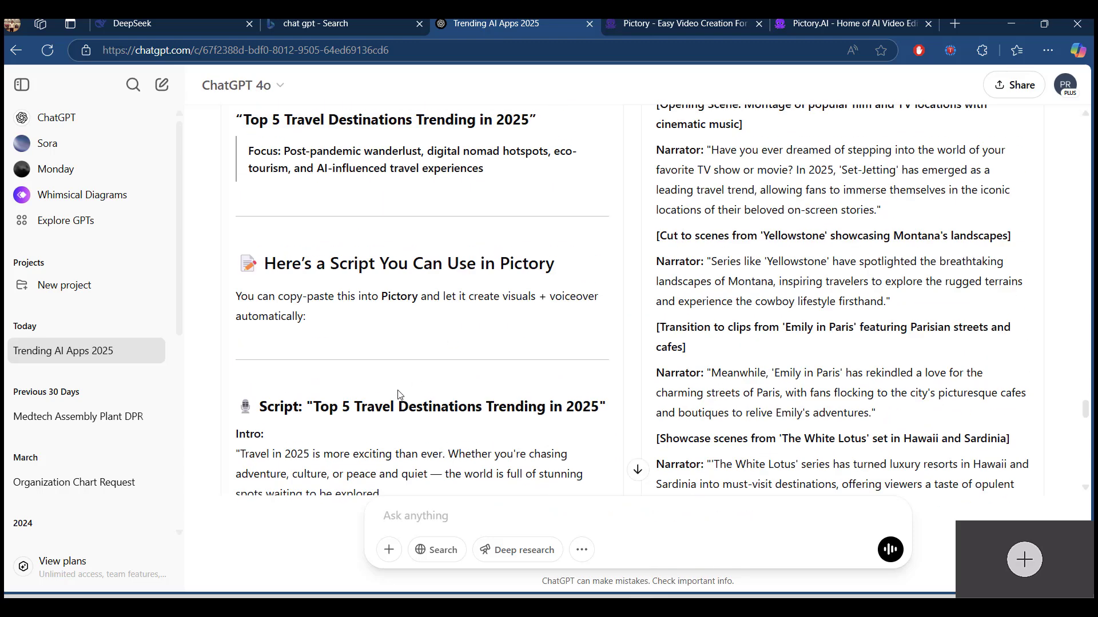
pyautogui.scroll(-3)
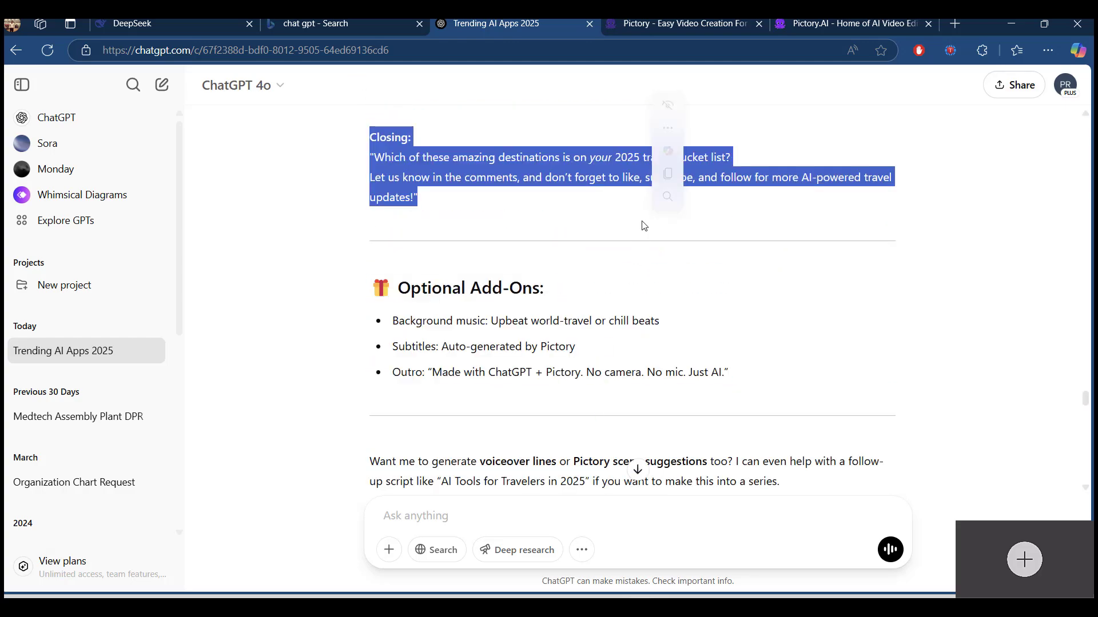
# Submit the pasted travel script in Pictory to build the scene storyboard
pyautogui.click(853, 24)
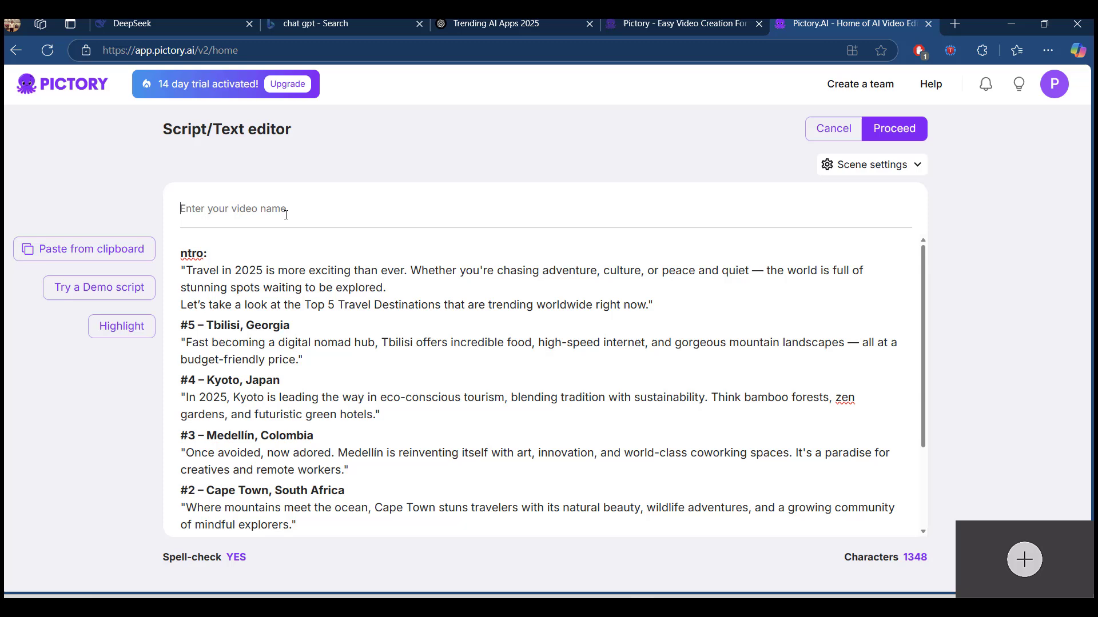
pyautogui.click(894, 128)
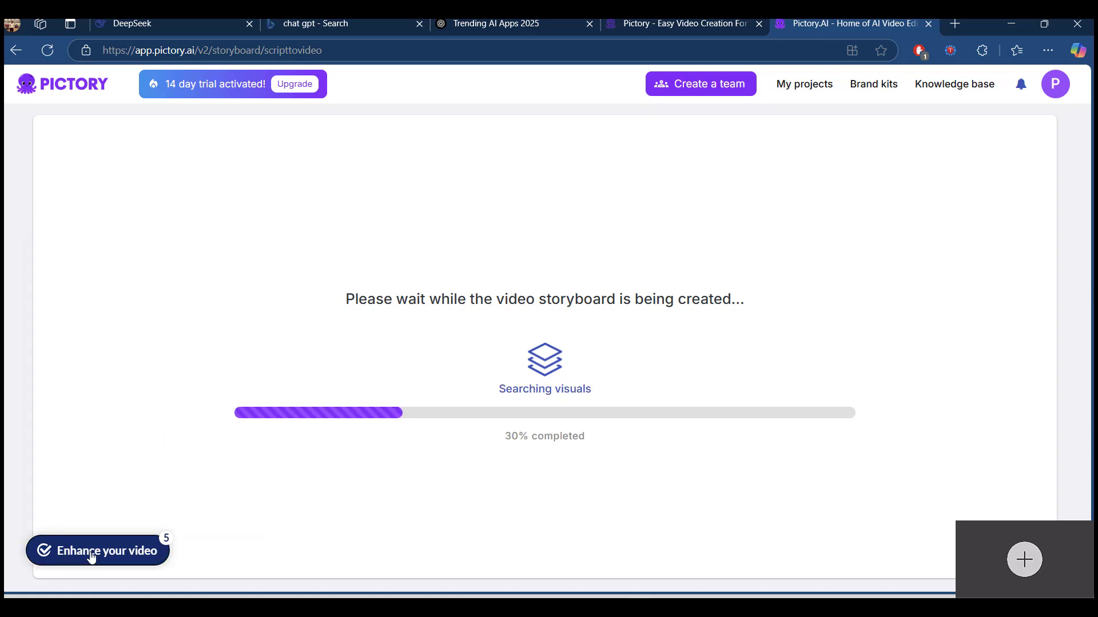
pyautogui.click(97, 551)
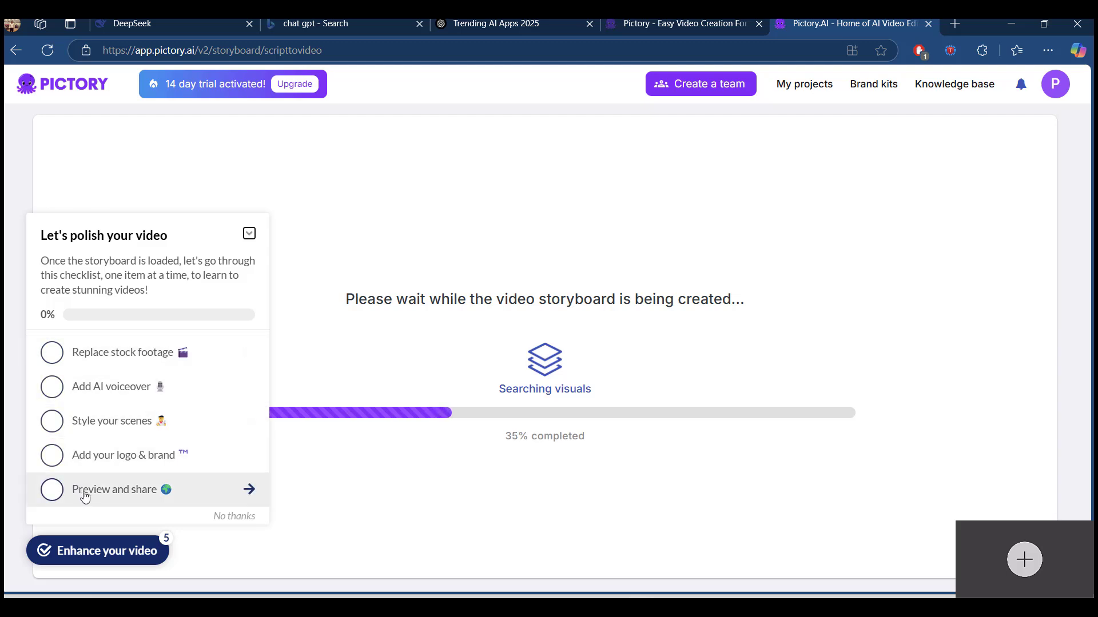
pyautogui.moveTo(51, 364)
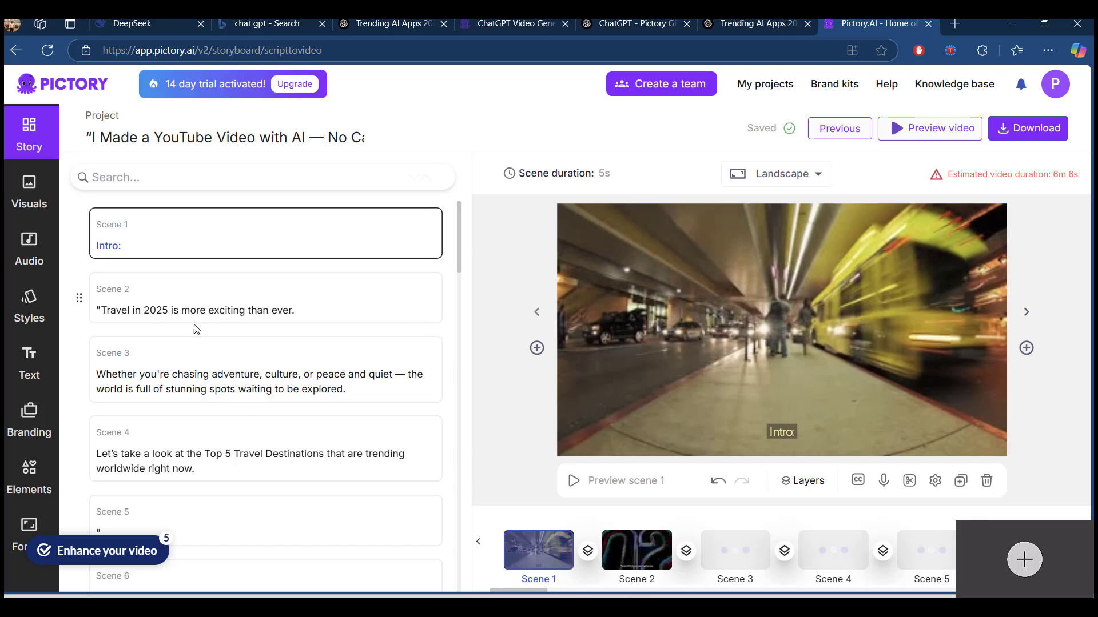
# Play and stop the scene 1 preview, then show the Audio voiceover options
pyautogui.click(573, 481)
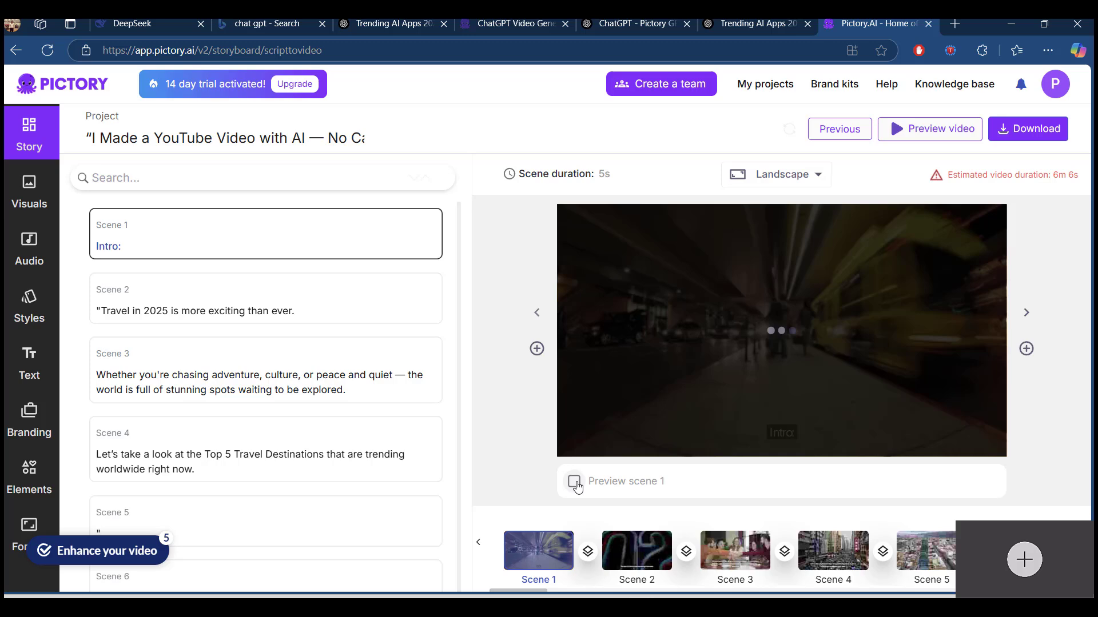
pyautogui.click(574, 482)
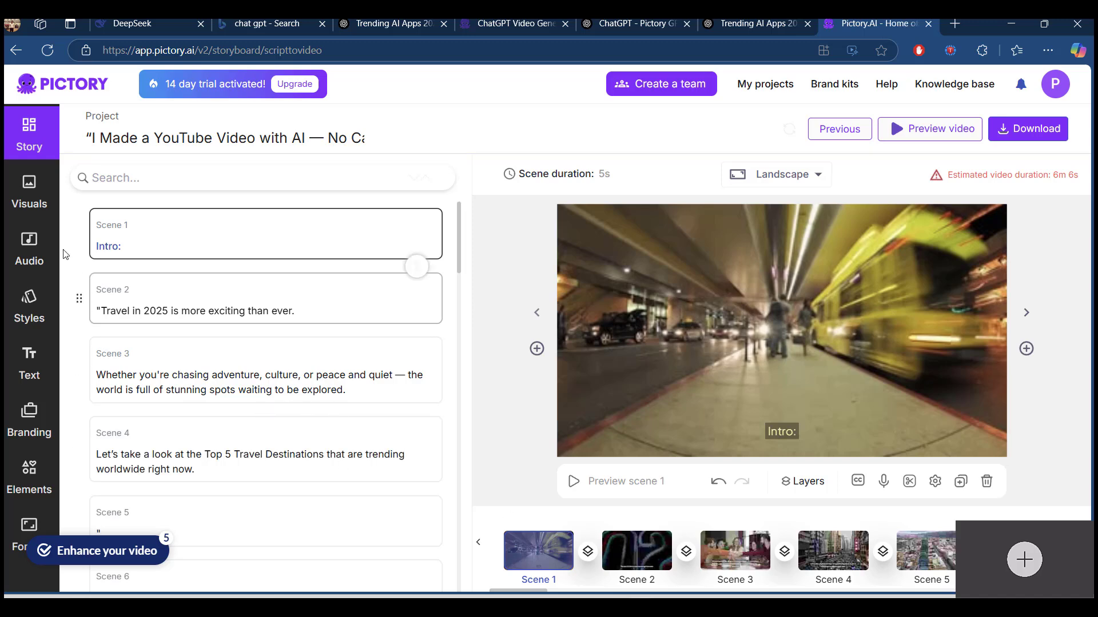
pyautogui.click(29, 248)
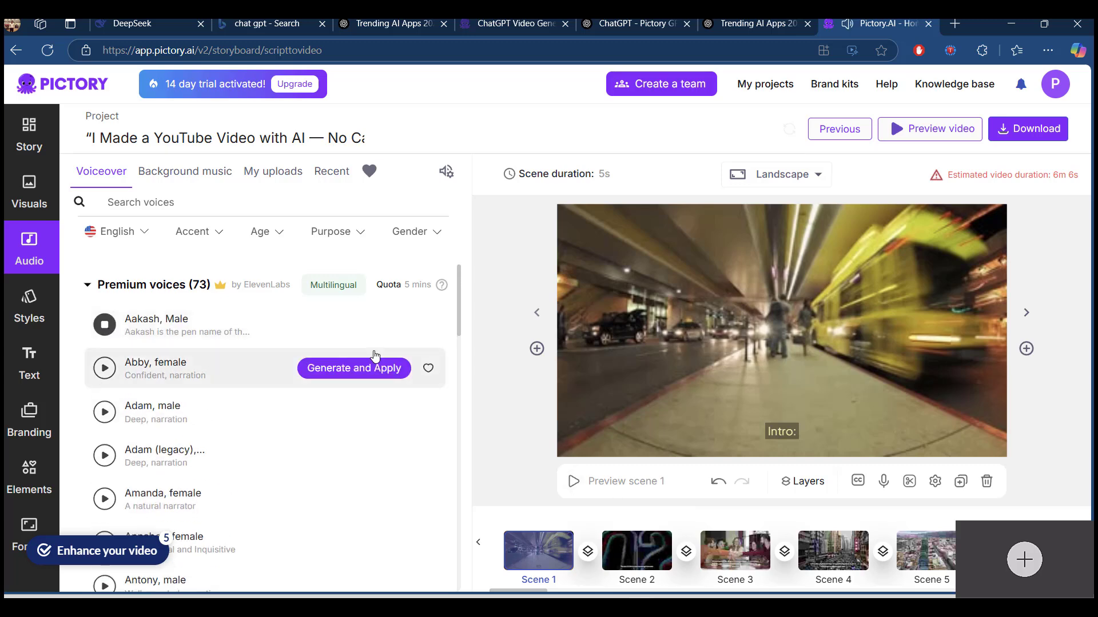
pyautogui.moveTo(160, 334)
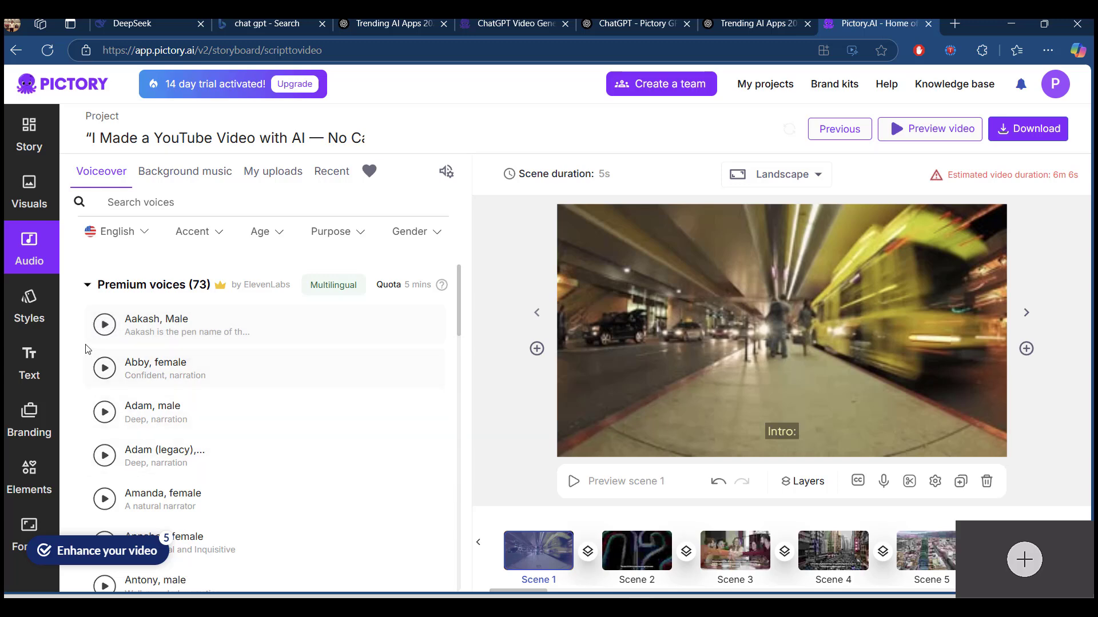
pyautogui.moveTo(31, 203)
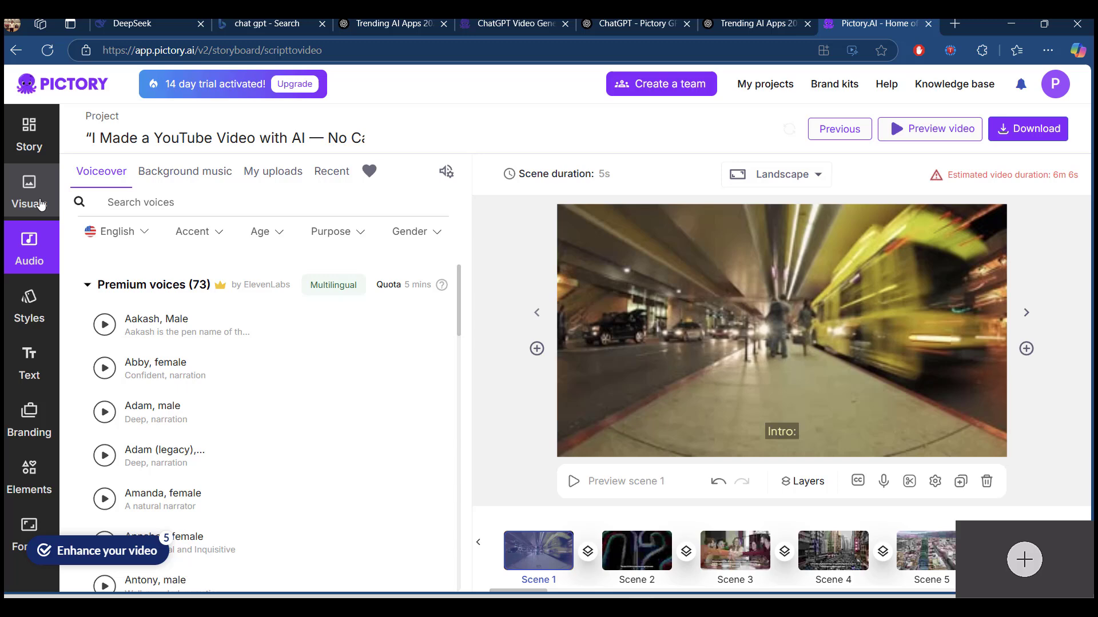
# Glance at Visuals, then filter Background music tracks by mood and preview the video
pyautogui.click(31, 190)
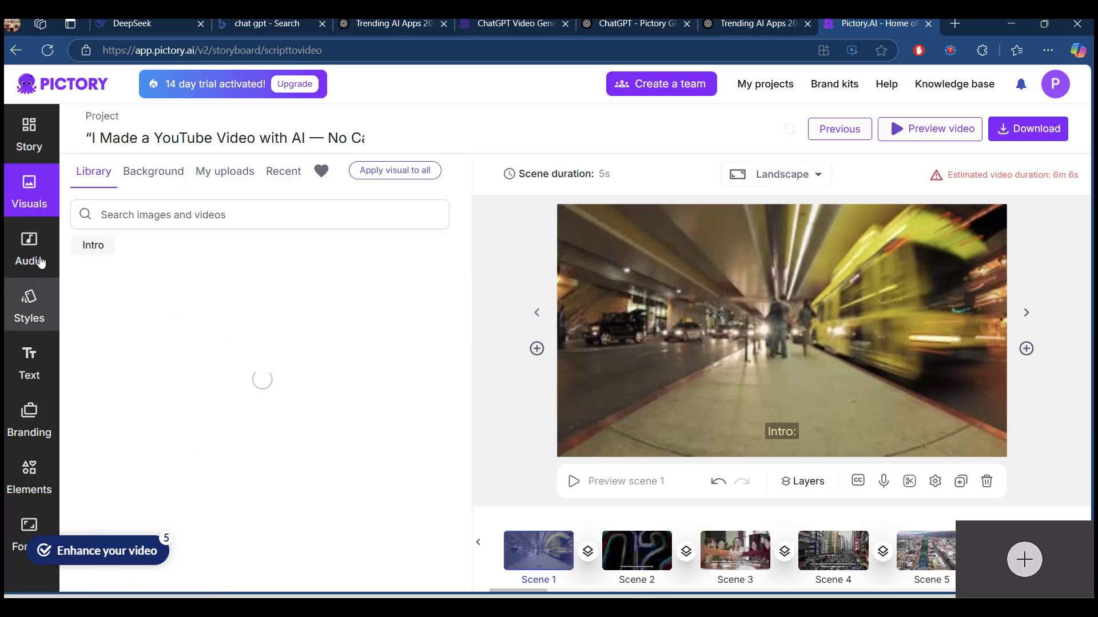
pyautogui.click(29, 248)
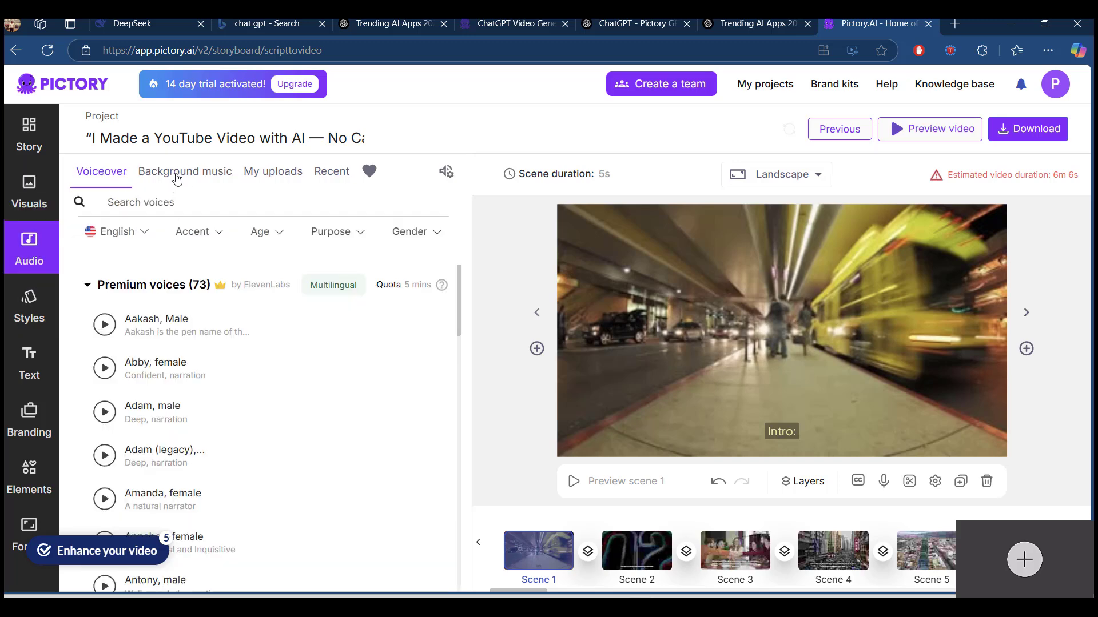
pyautogui.click(184, 171)
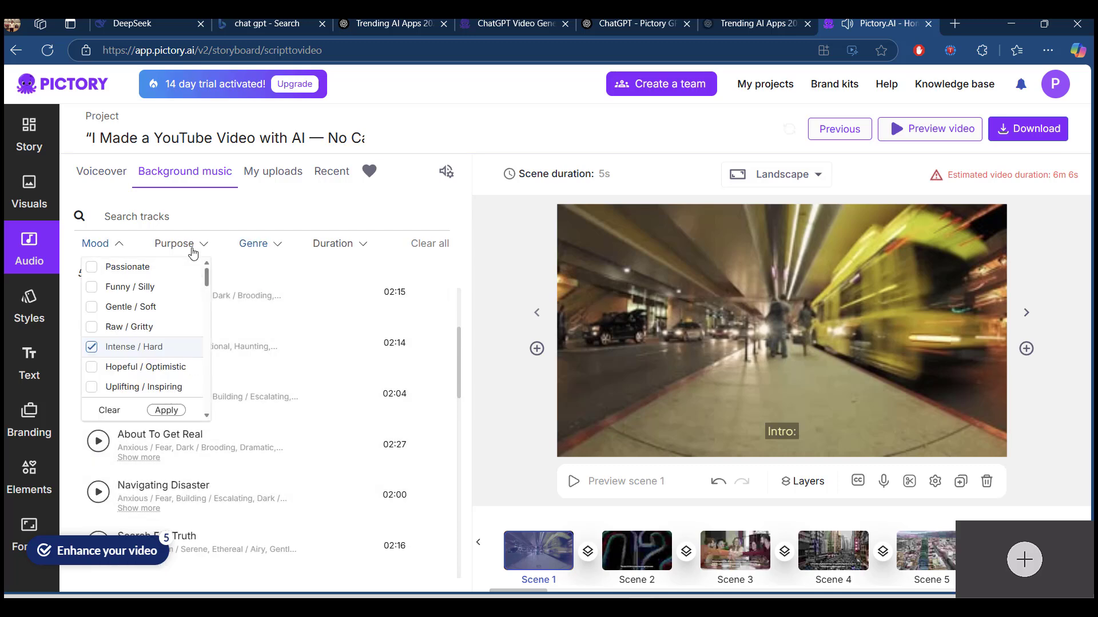
pyautogui.click(930, 129)
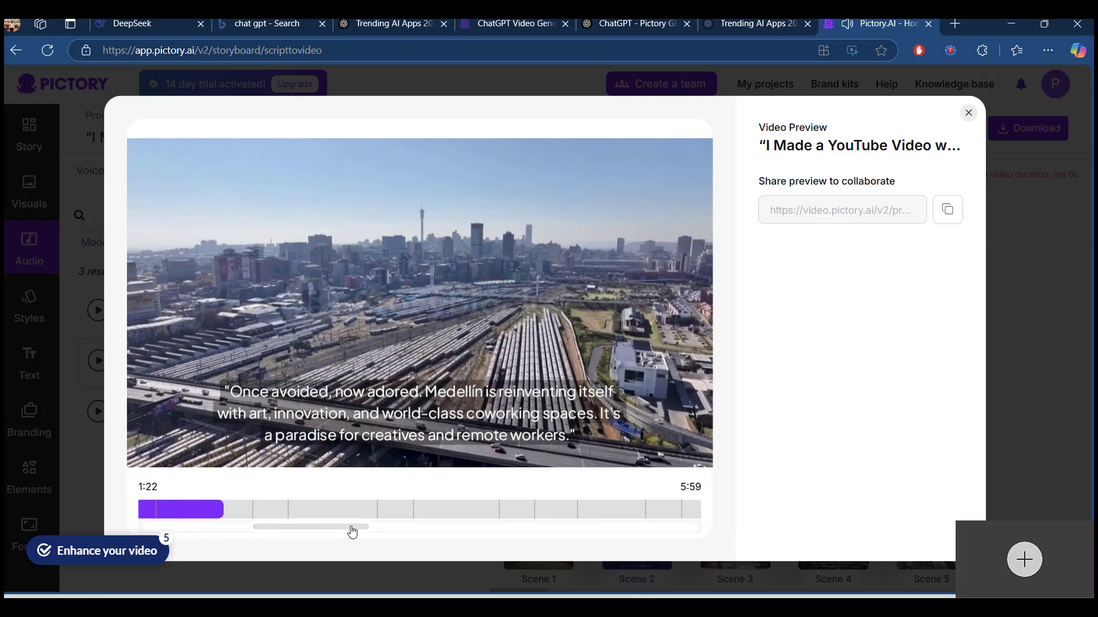
# Scrub through the travel video preview, pause playback and close the preview dialog
pyautogui.moveTo(352, 526); pyautogui.dragTo(693, 526)
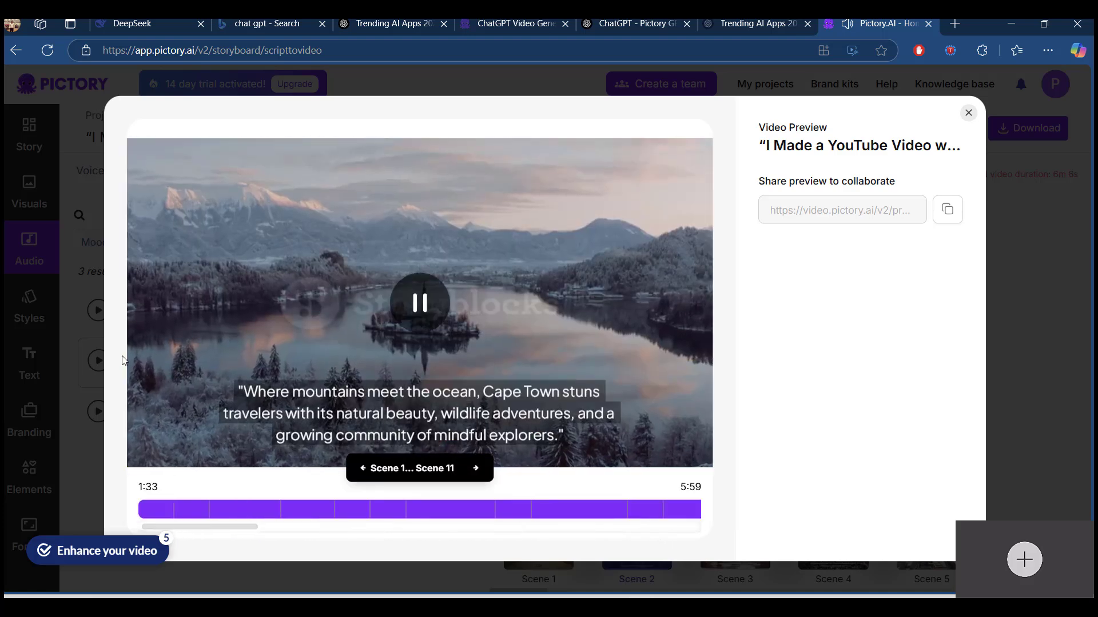
pyautogui.click(97, 550)
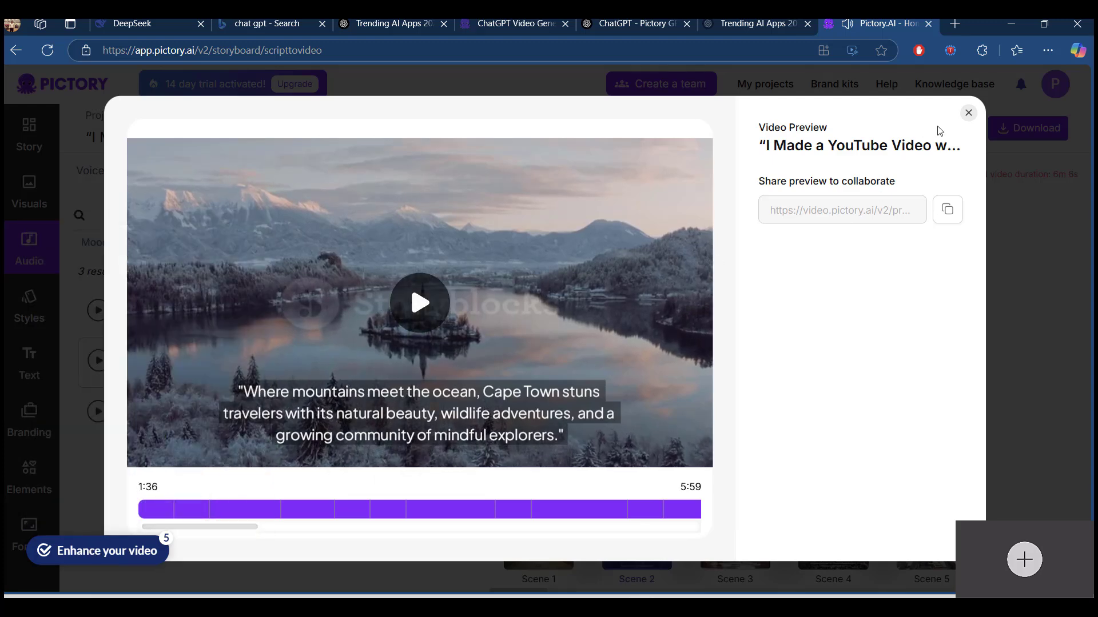
pyautogui.click(968, 112)
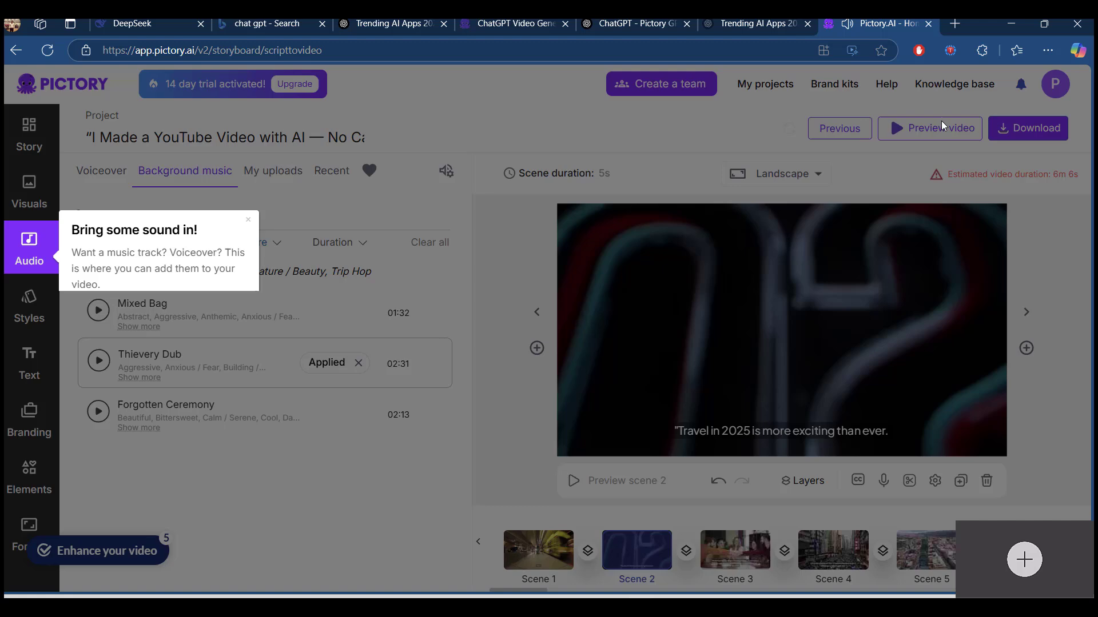
# Check the My uploads audio area, then list the ElevenLabs Voiceover narration voices
pyautogui.click(247, 219)
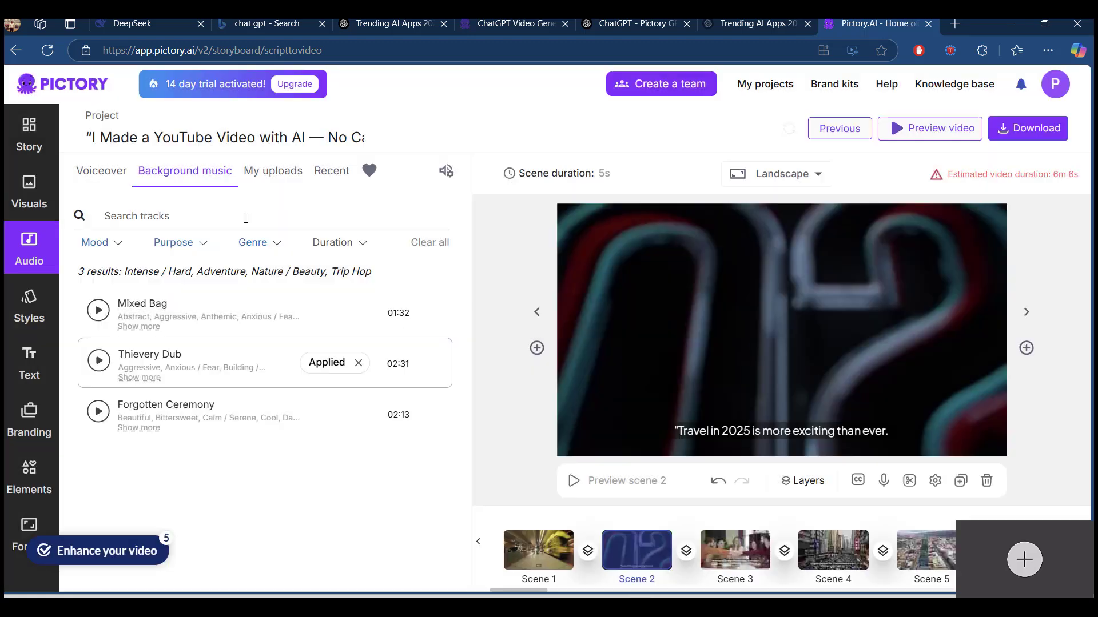
pyautogui.moveTo(801, 482)
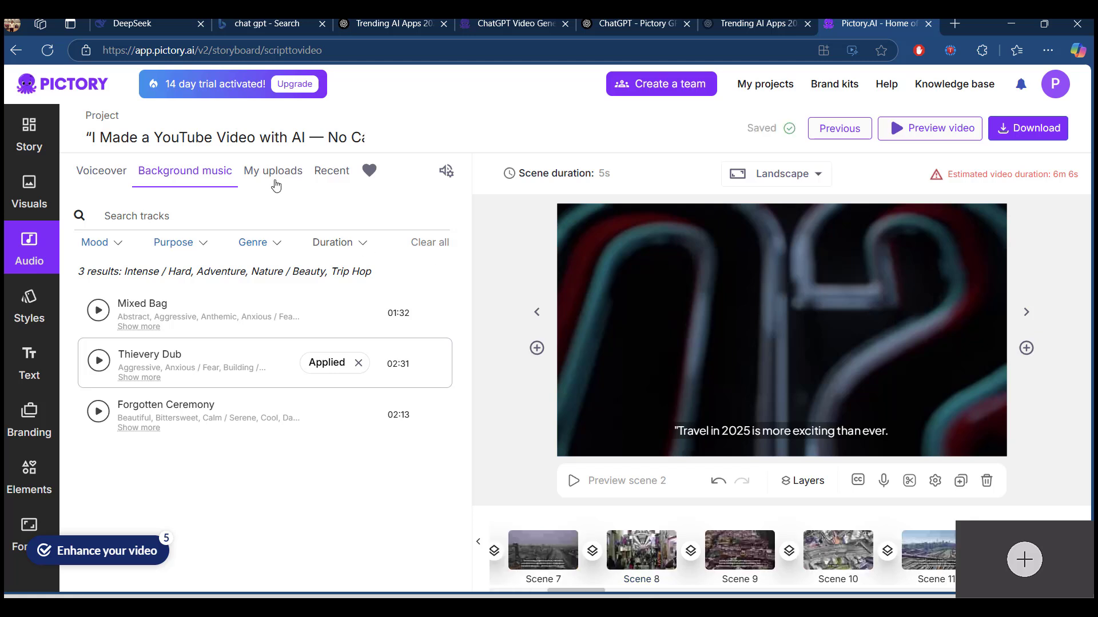
pyautogui.click(272, 170)
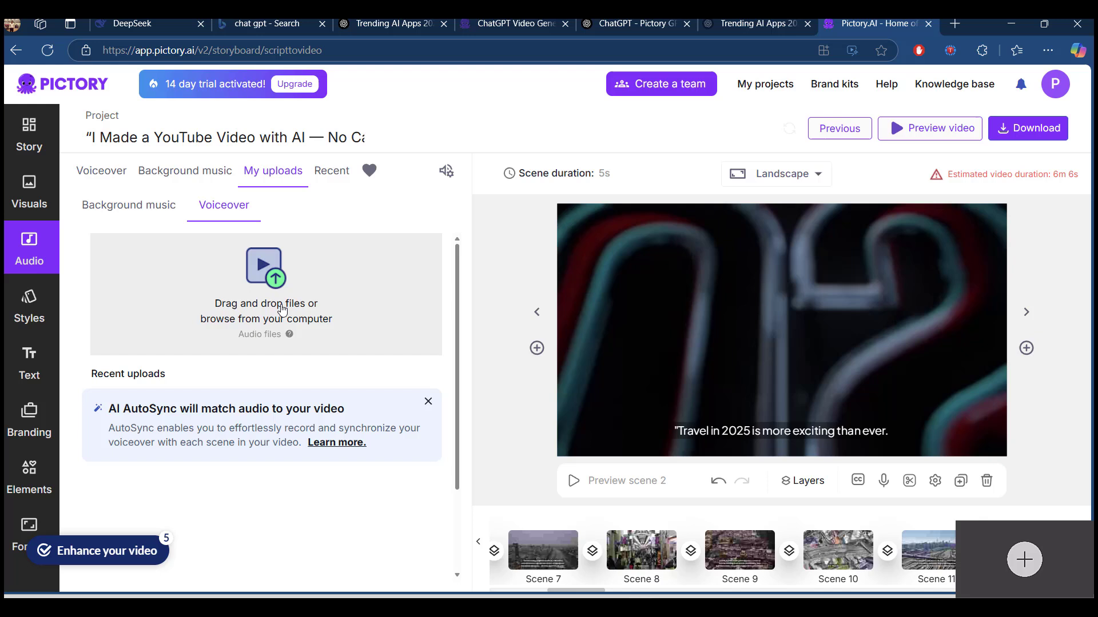
pyautogui.moveTo(301, 255)
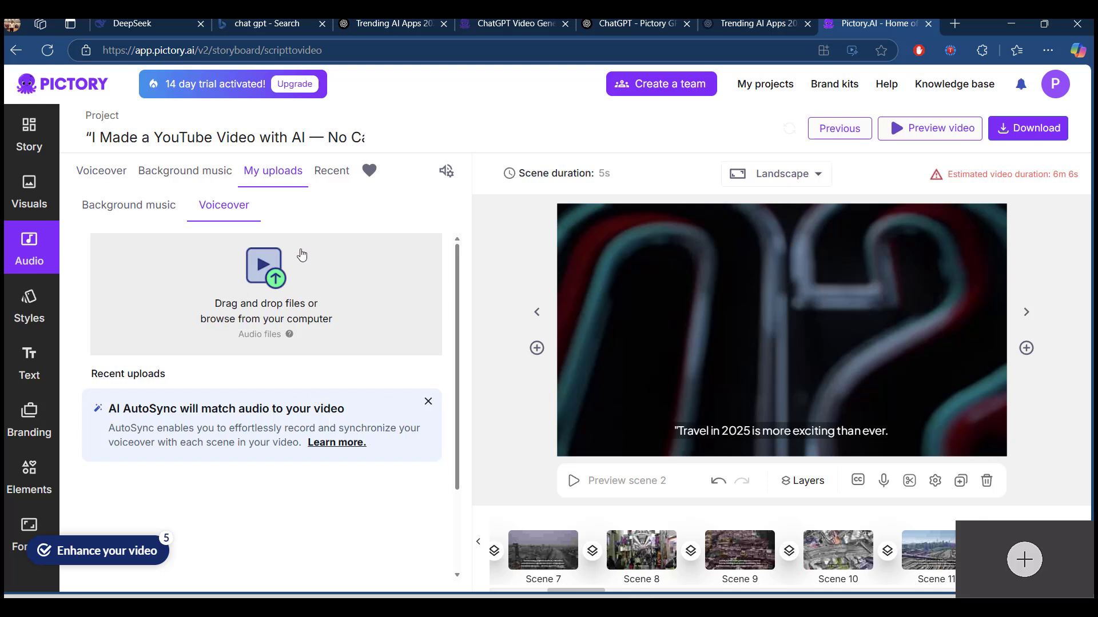
pyautogui.moveTo(130, 354)
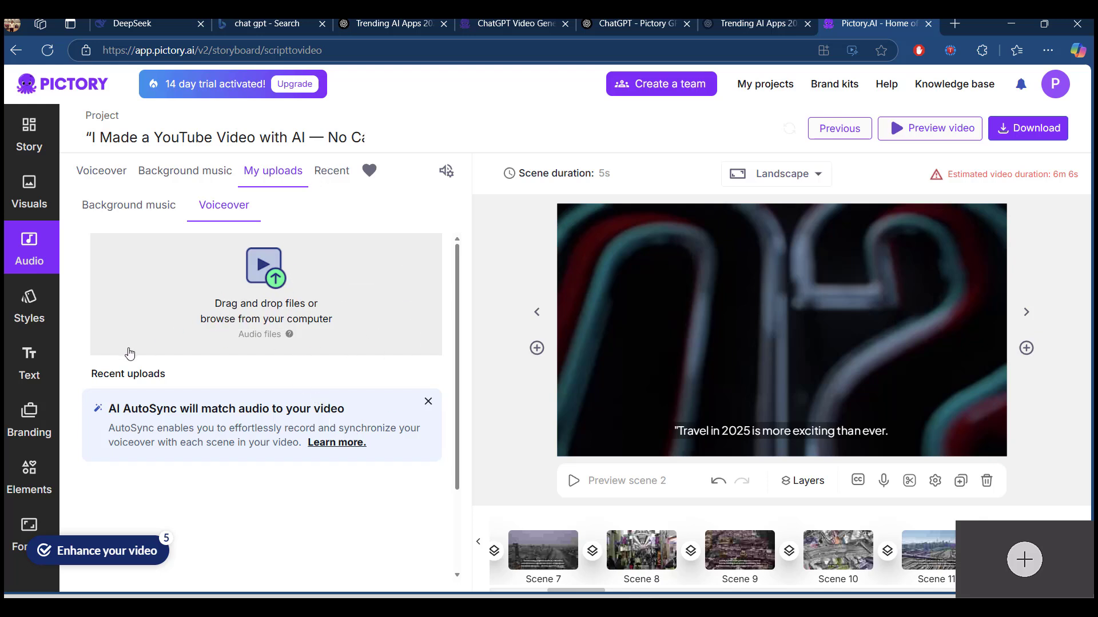
pyautogui.moveTo(112, 179)
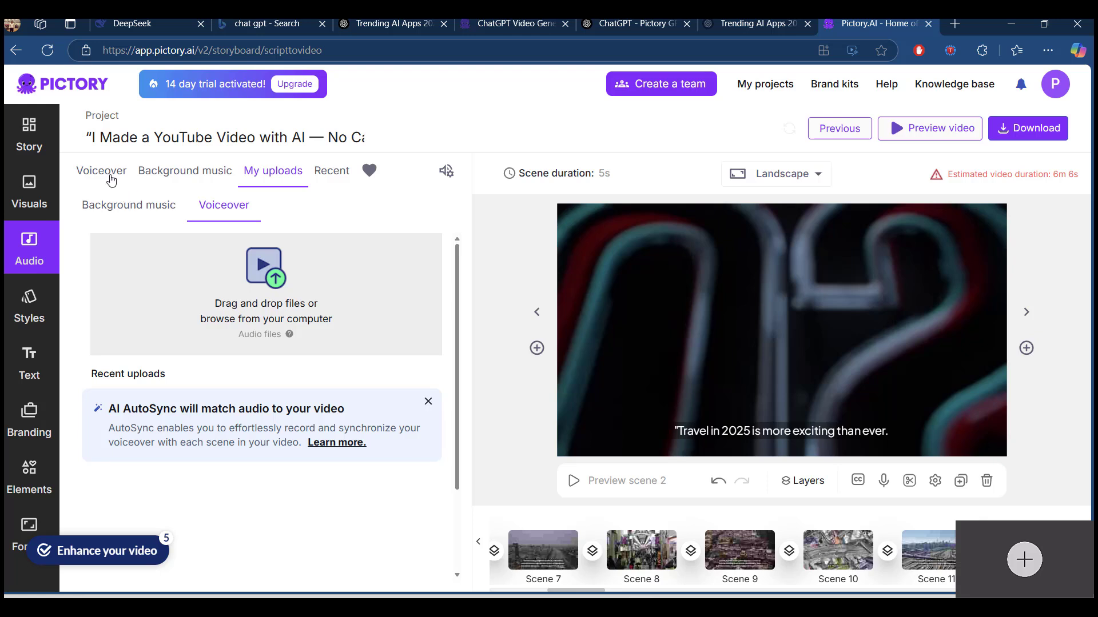
pyautogui.click(101, 171)
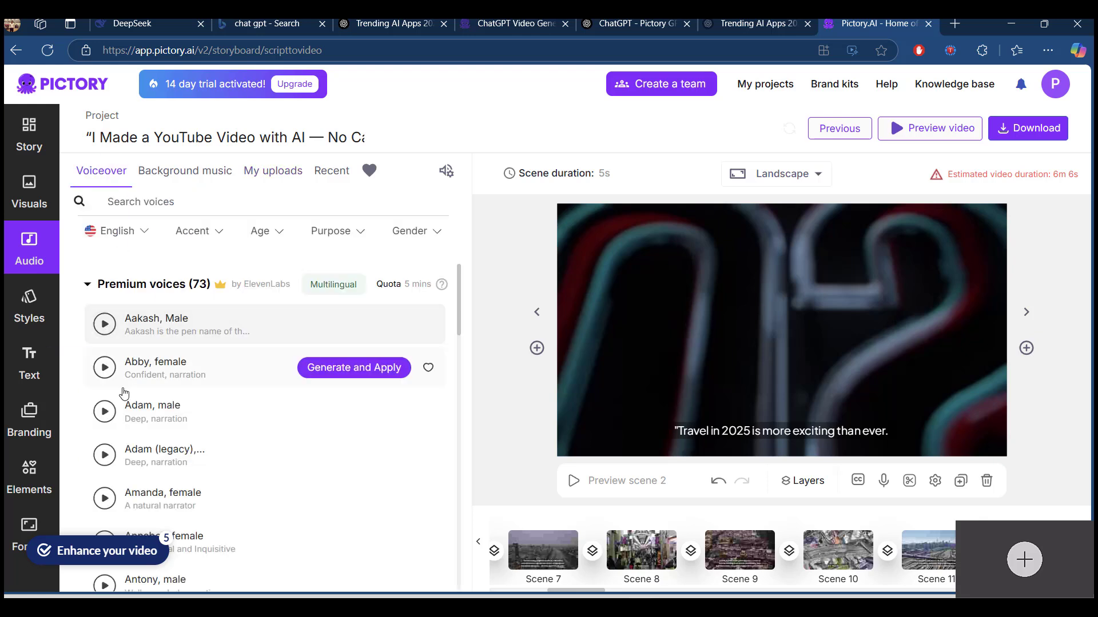
# Audition the Abby and Dorothy voices and generate Dorothy's voiceover, triggering the low-quota warning
pyautogui.click(104, 367)
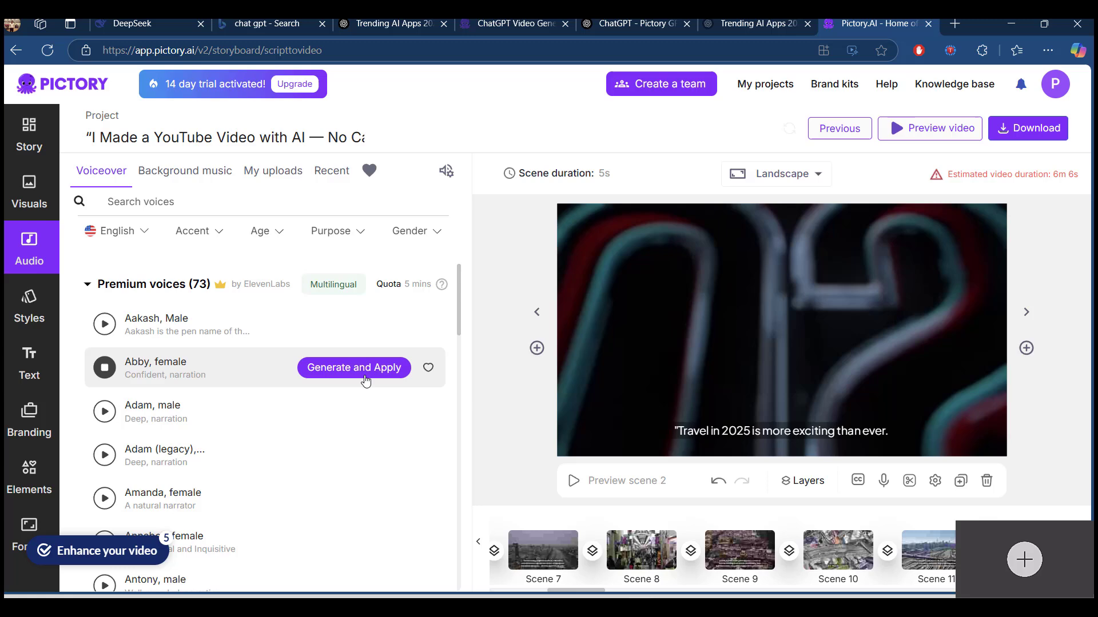
pyautogui.scroll(-3)
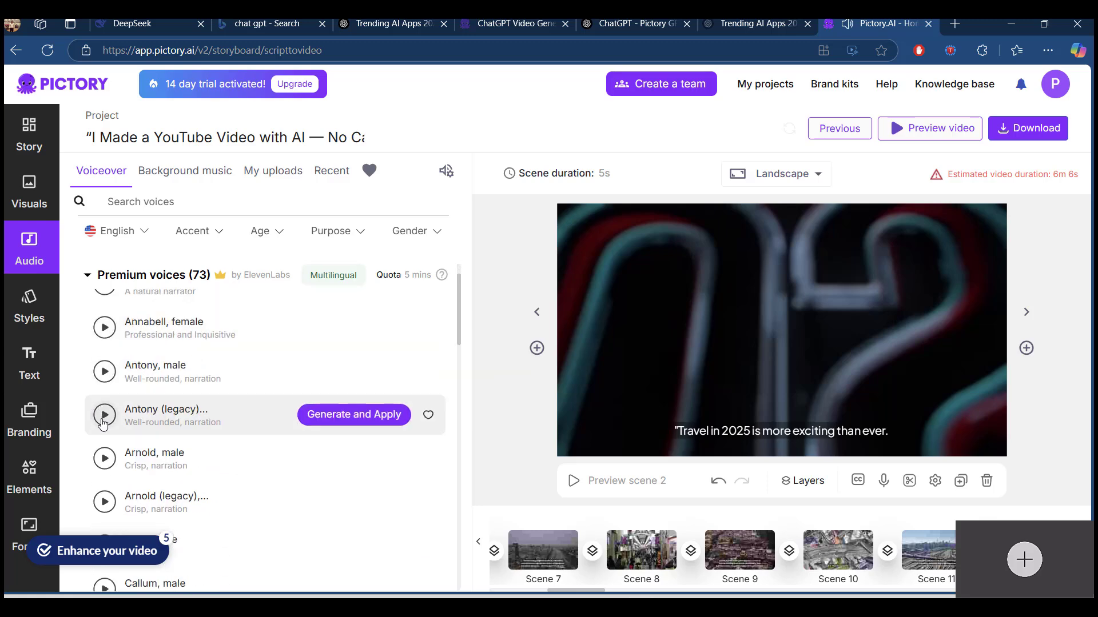
pyautogui.scroll(-3)
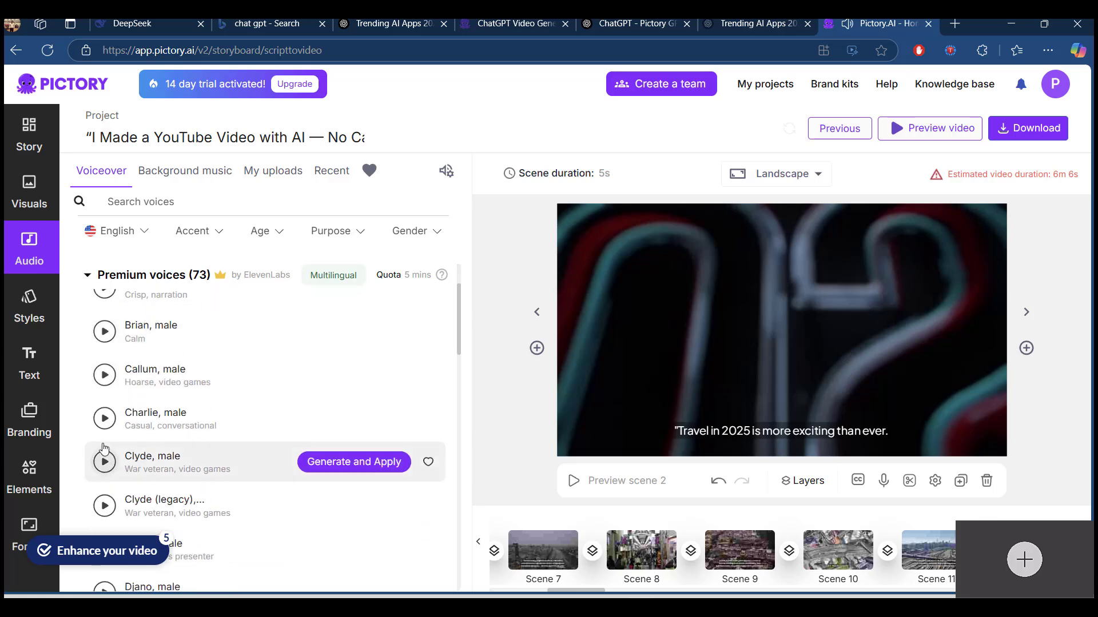
pyautogui.scroll(-3)
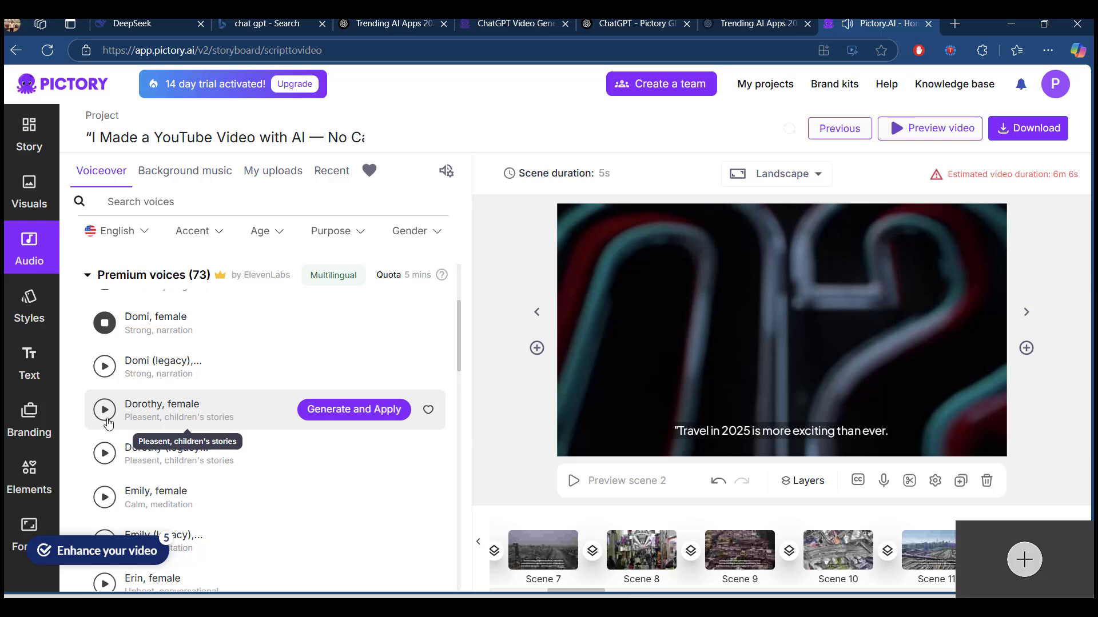
pyautogui.click(105, 410)
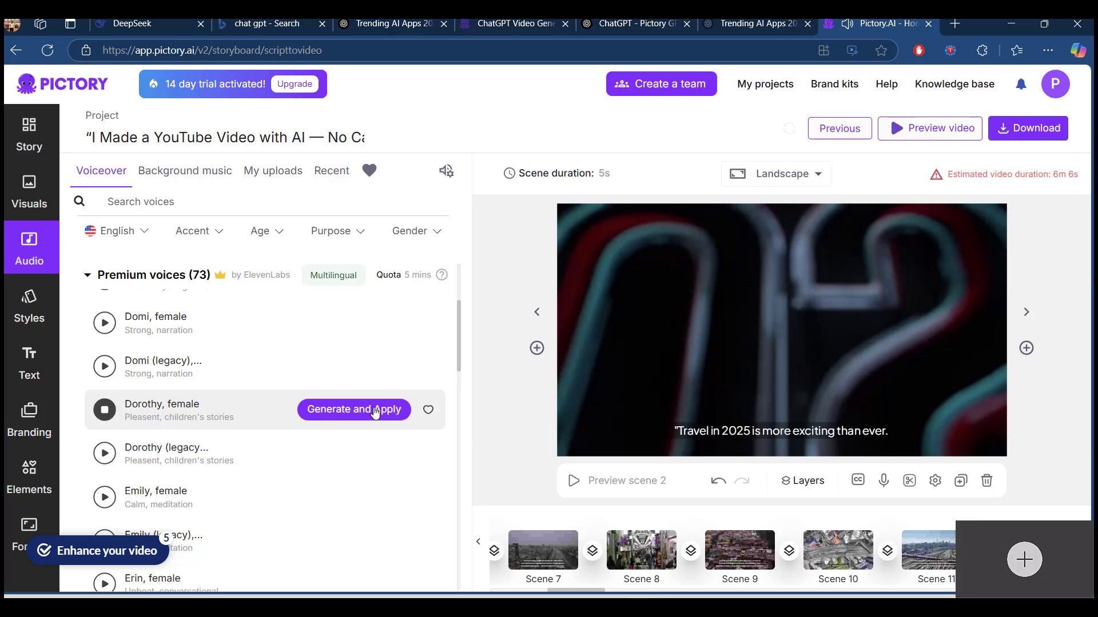
pyautogui.click(354, 410)
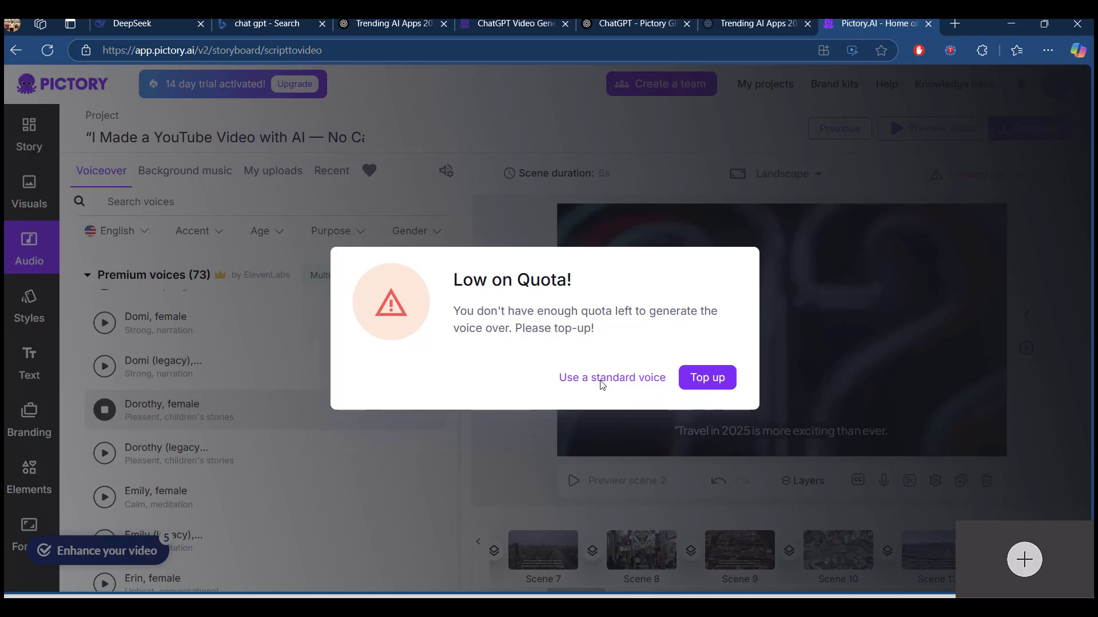
pyautogui.moveTo(597, 379)
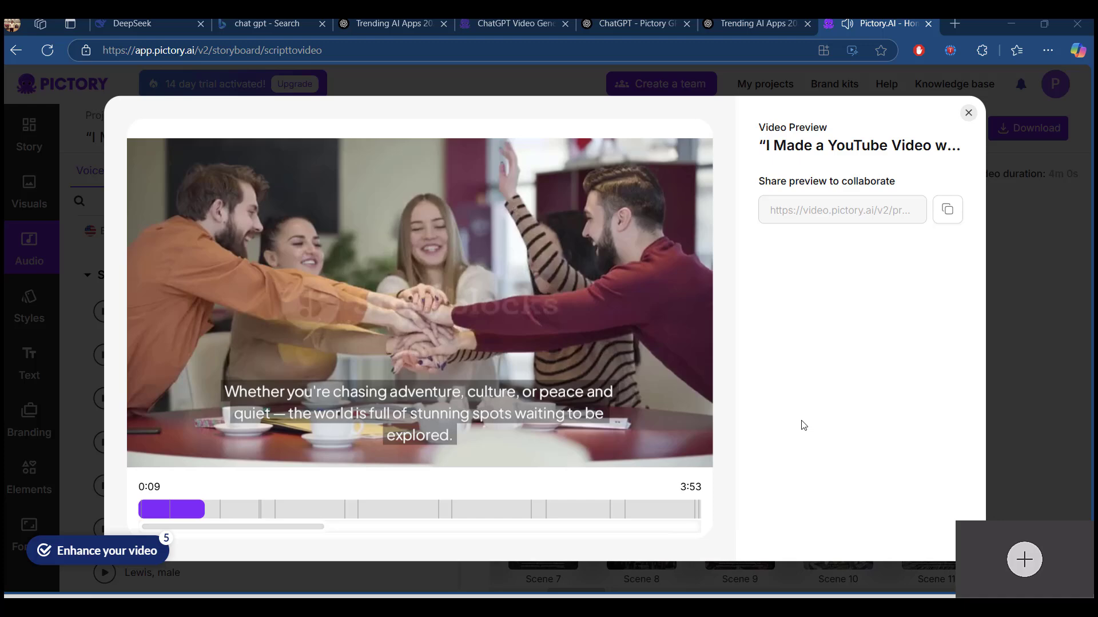
# Watch the captioned travel video preview to about 3:53, close it, and show download options
pyautogui.click(97, 550)
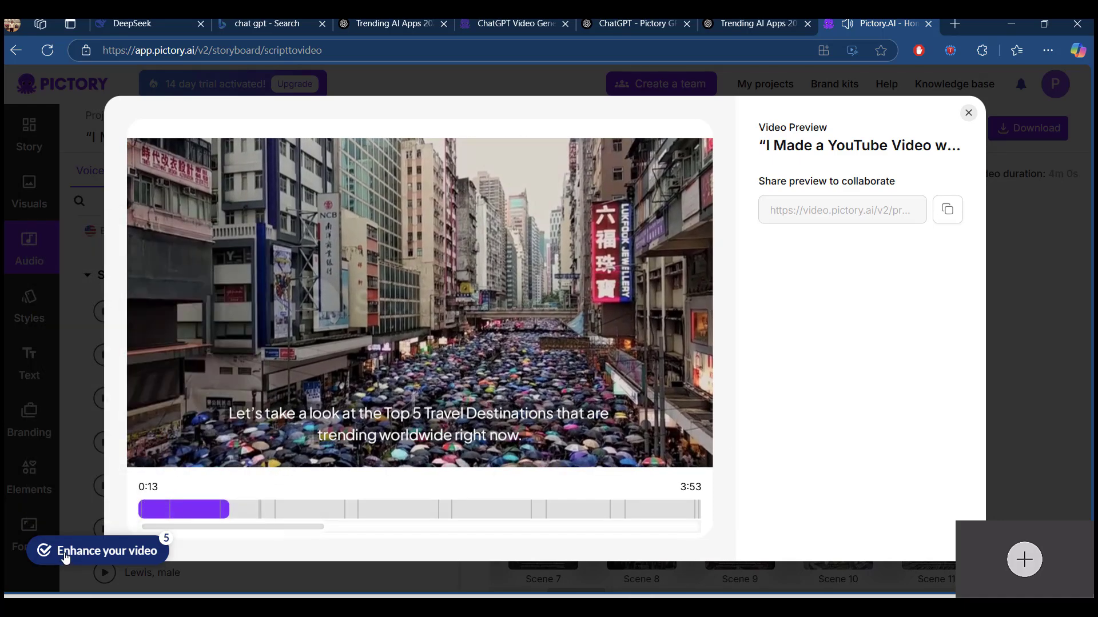
pyautogui.click(106, 550)
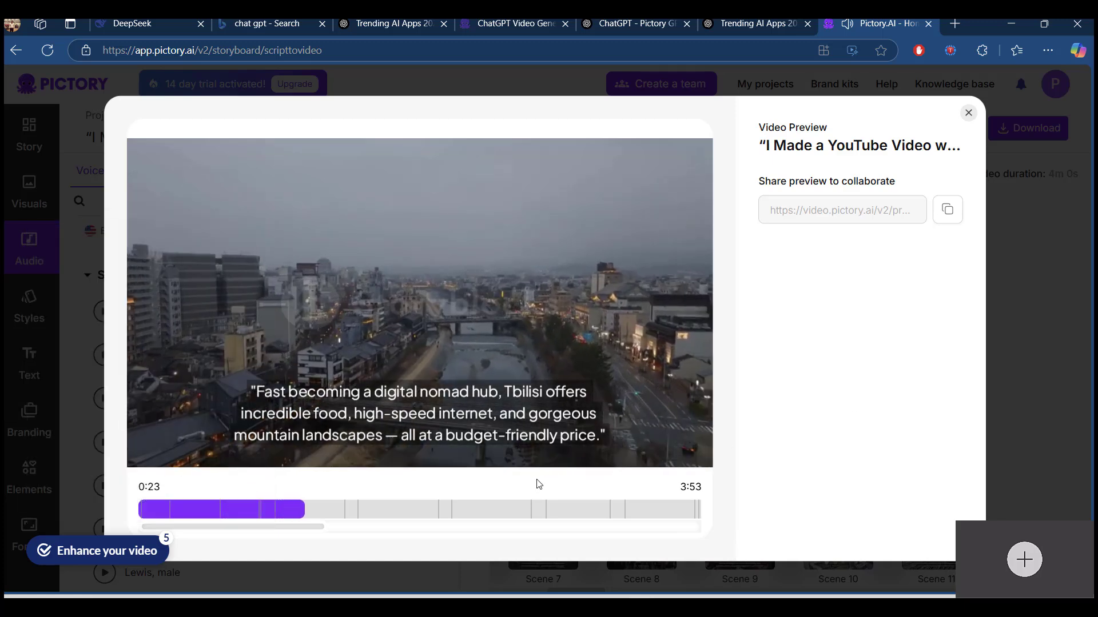
pyautogui.click(309, 509)
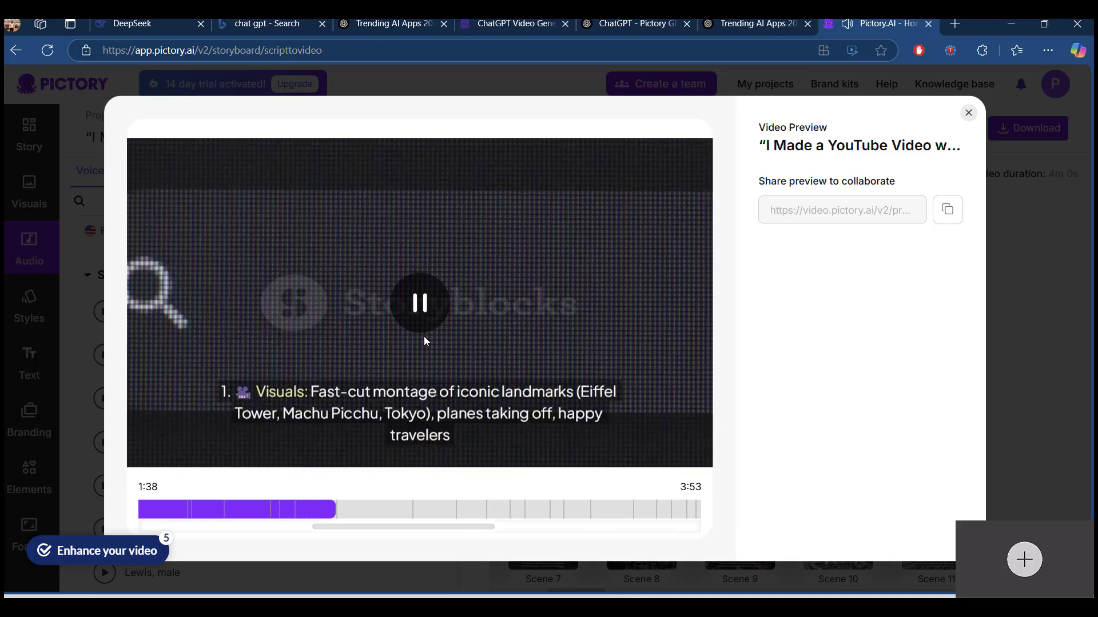
pyautogui.click(1027, 128)
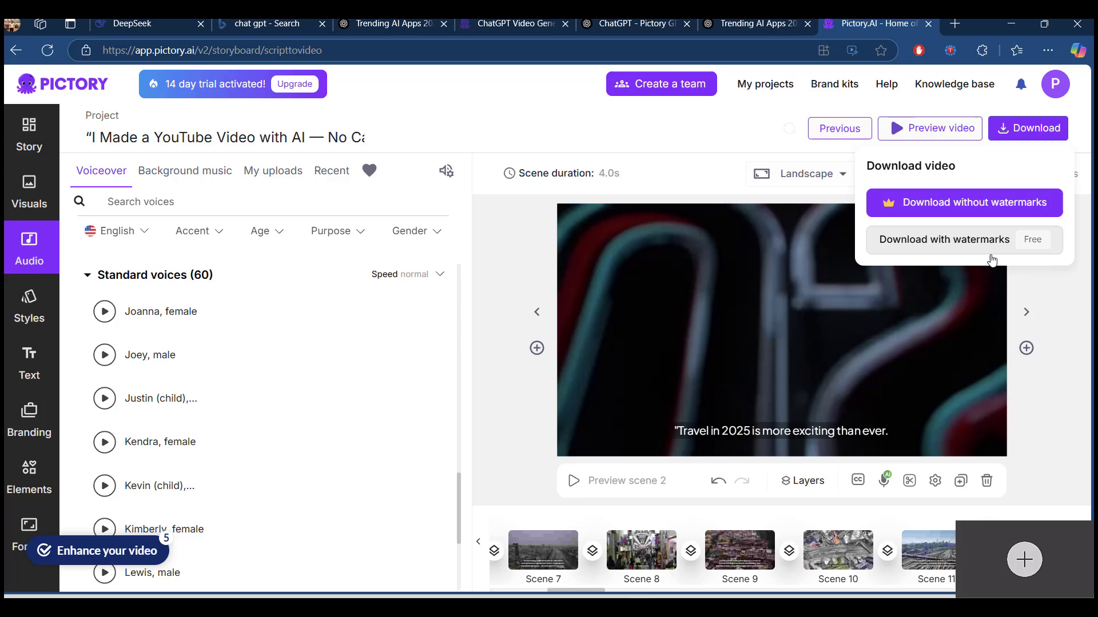
# Browse text styles, brand hub and elements, then set output resolution to 1080p at 16:9
pyautogui.click(29, 304)
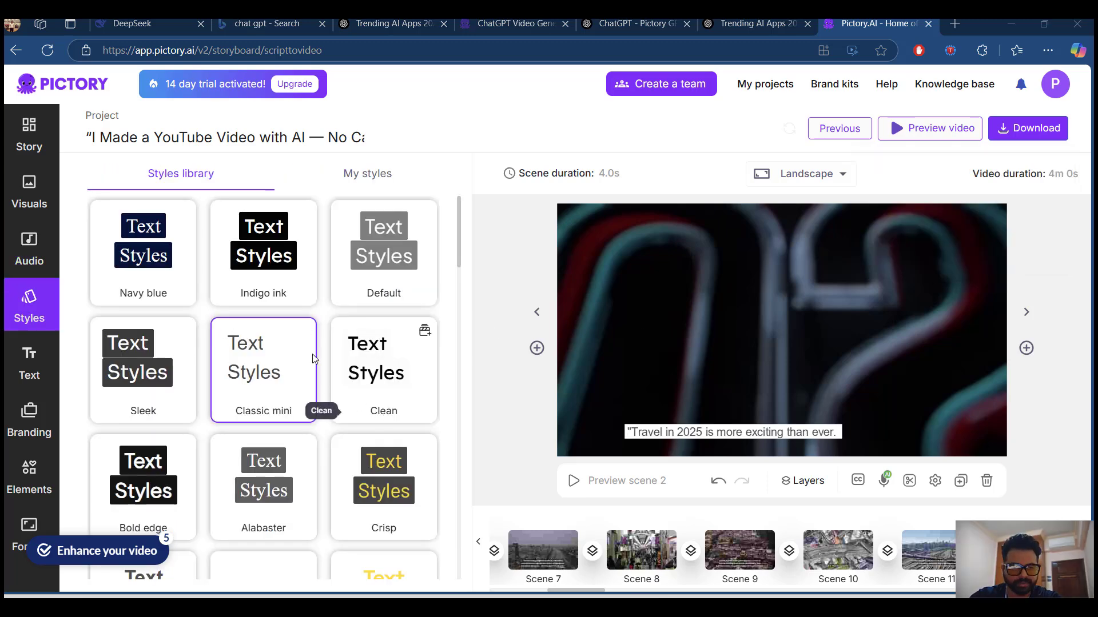
pyautogui.scroll(-3)
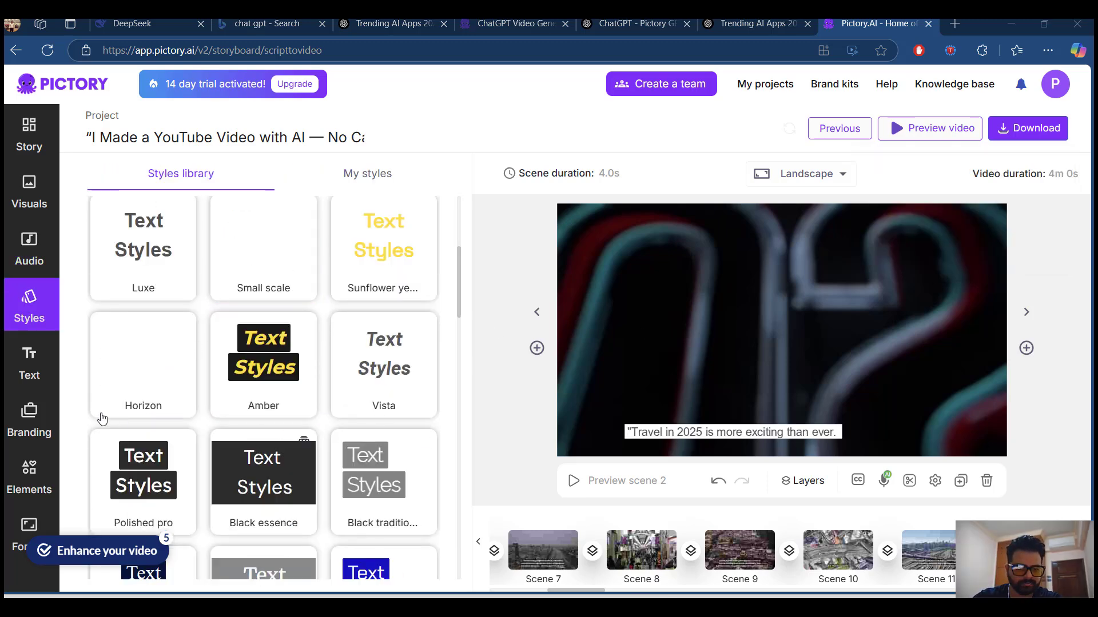
pyautogui.click(28, 362)
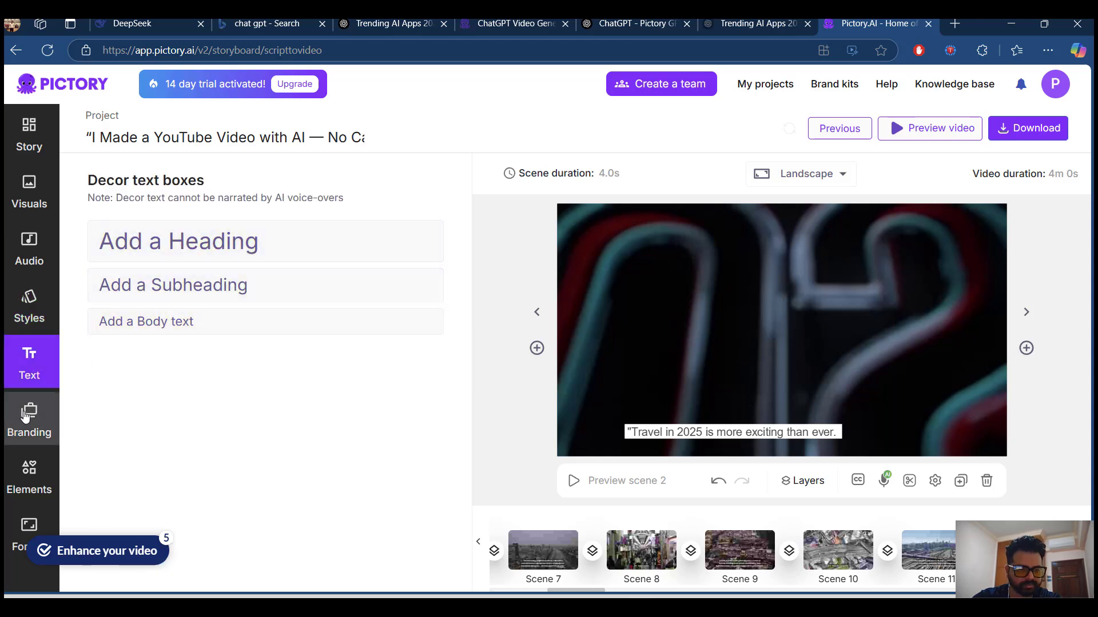
pyautogui.click(29, 418)
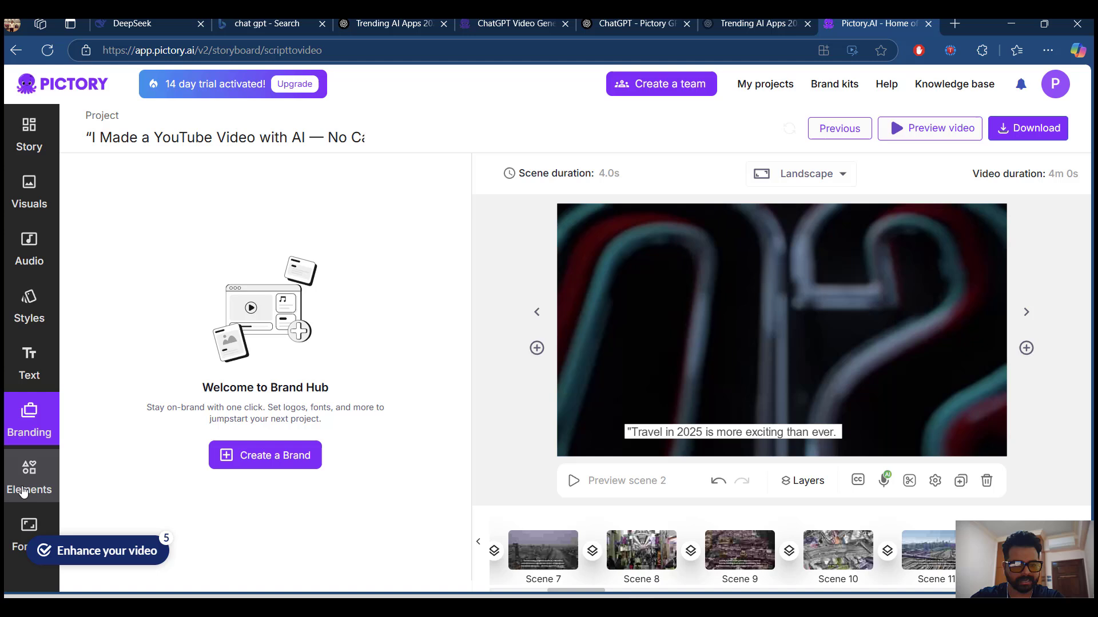
pyautogui.click(29, 476)
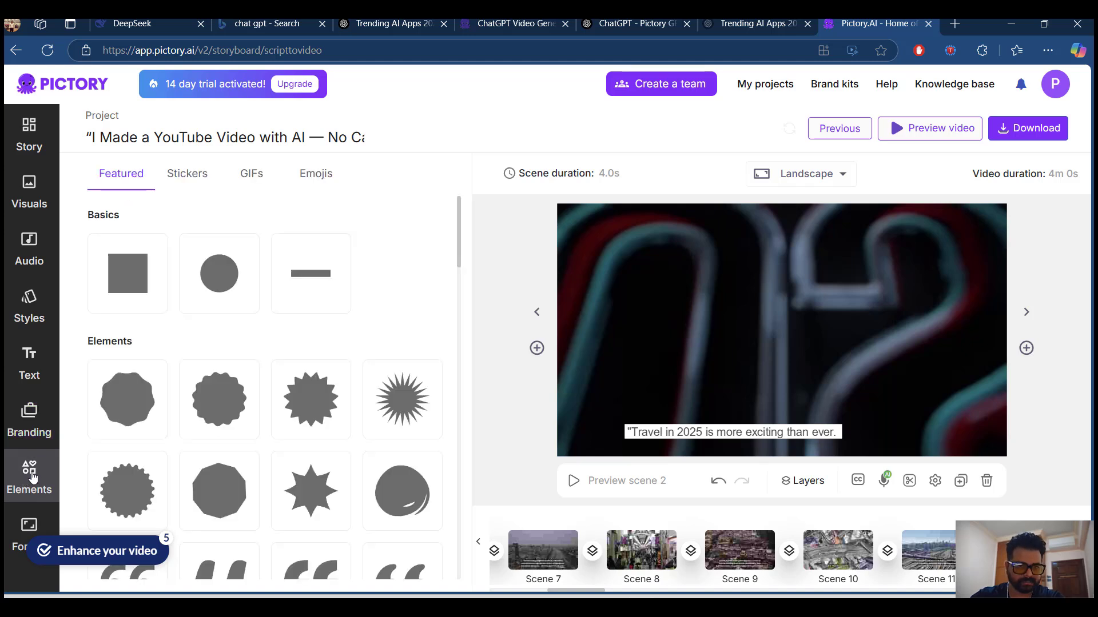
pyautogui.click(252, 174)
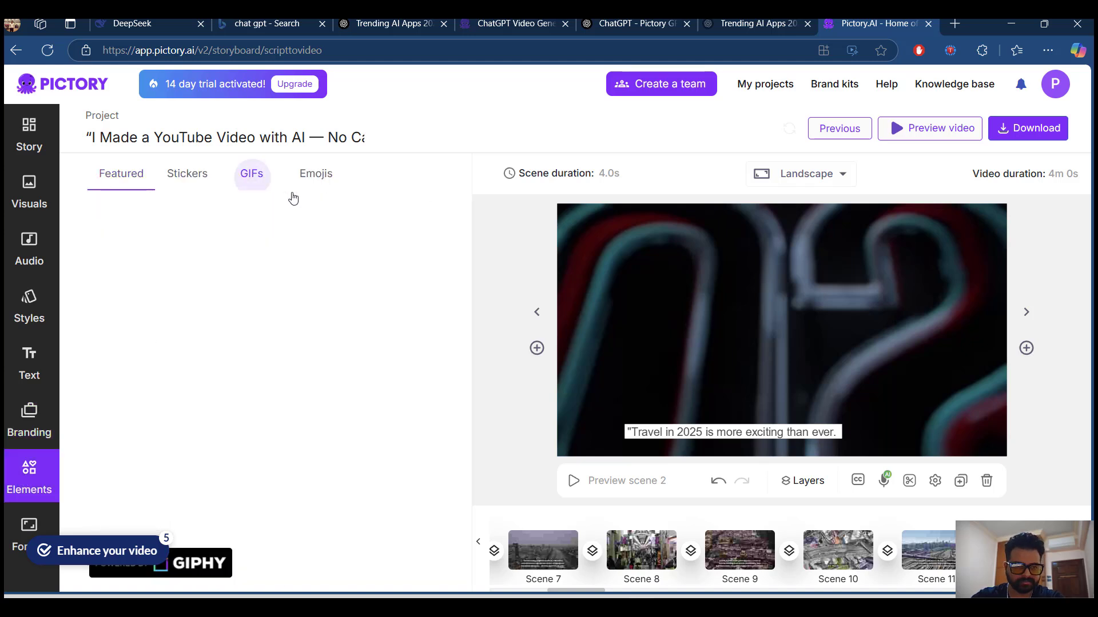
pyautogui.click(315, 174)
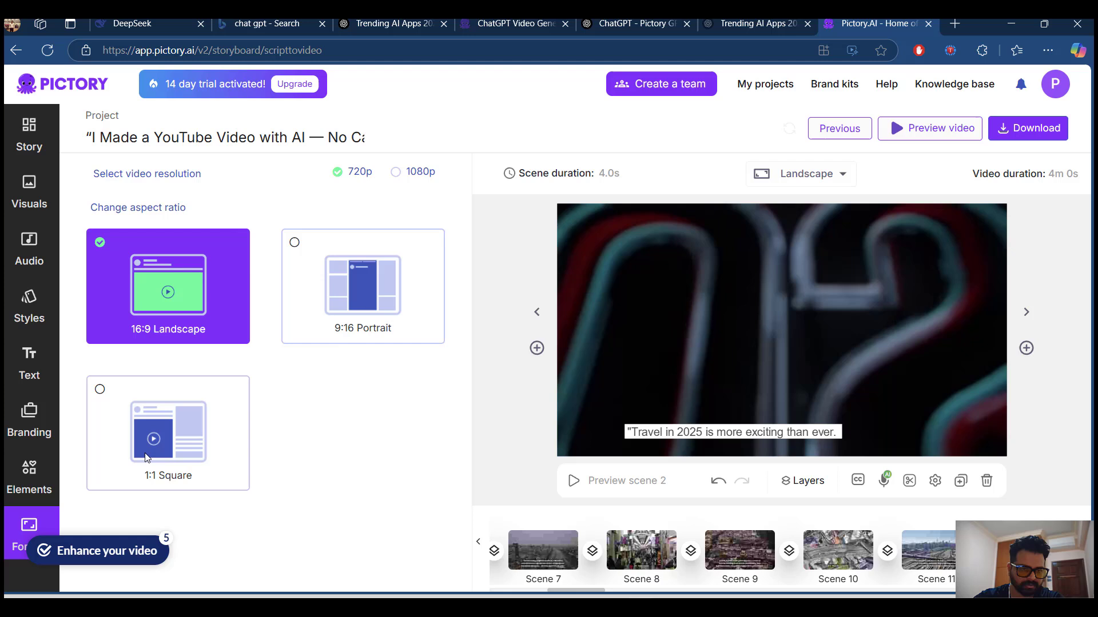
pyautogui.moveTo(267, 351)
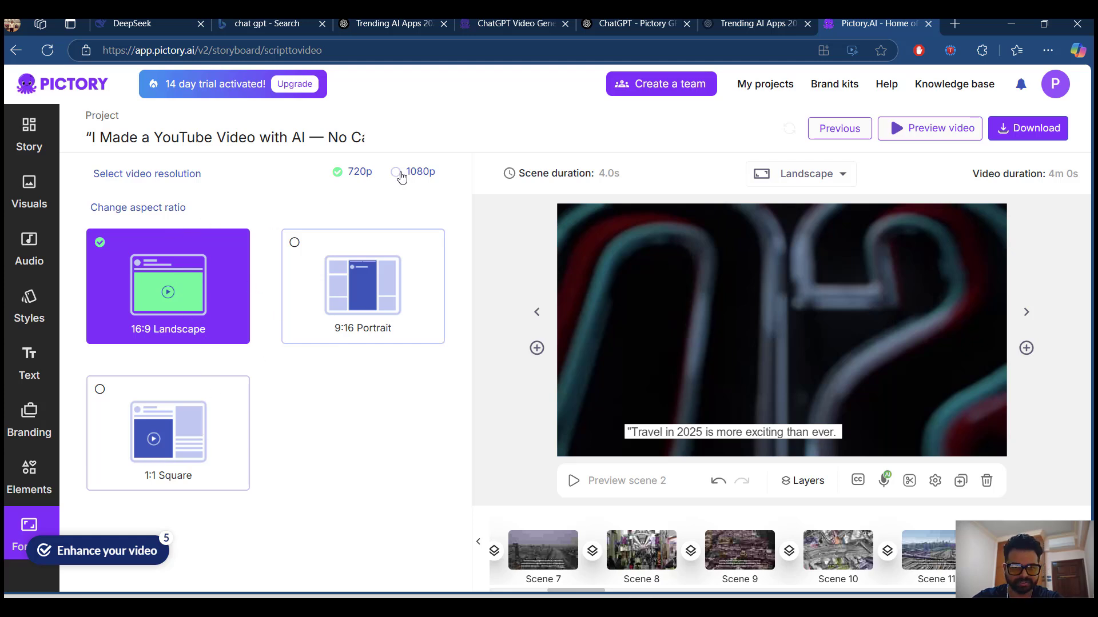
pyautogui.click(395, 172)
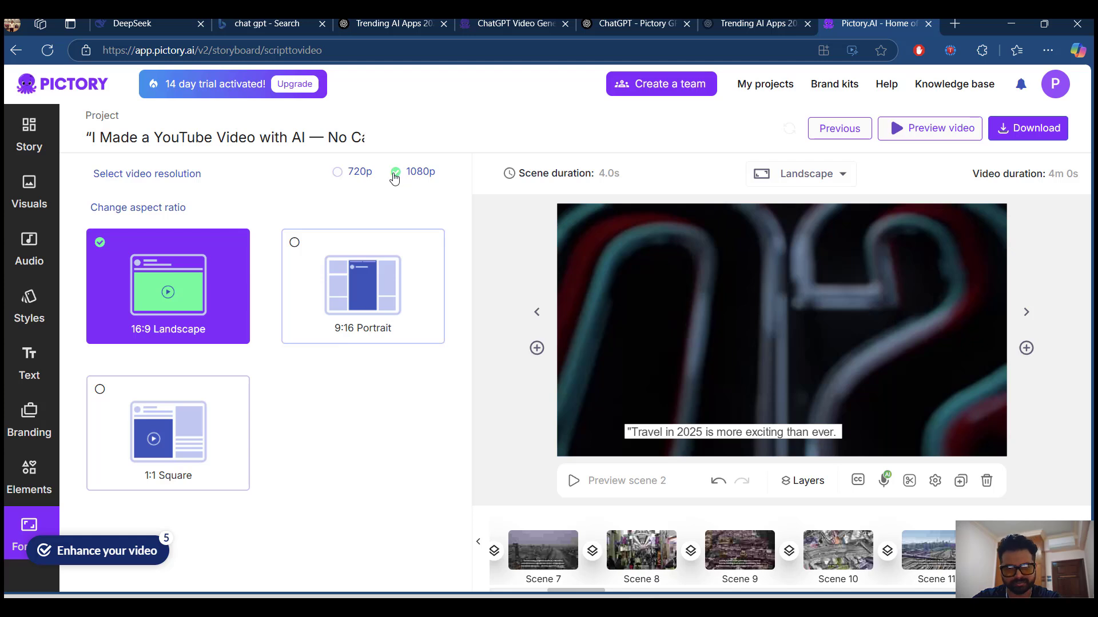
pyautogui.moveTo(291, 259)
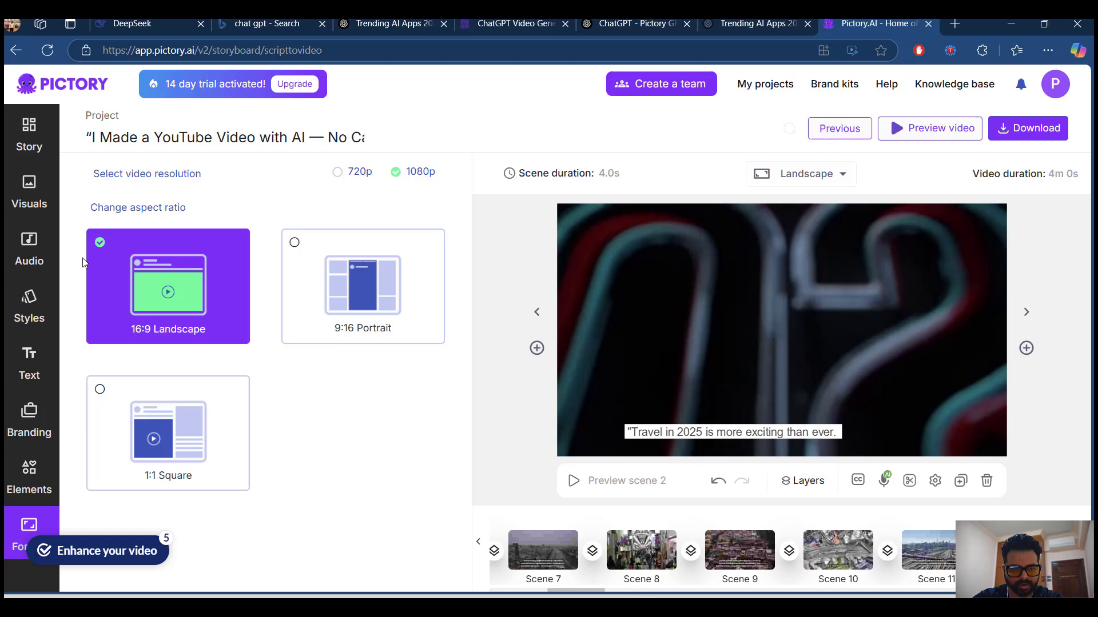
pyautogui.moveTo(193, 310)
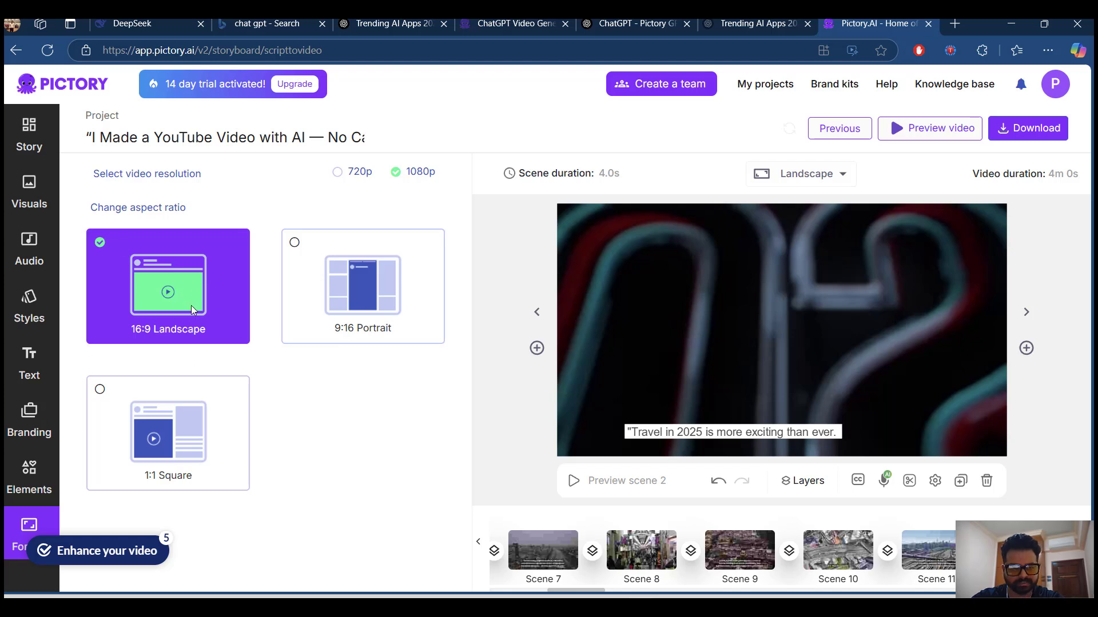
pyautogui.moveTo(344, 155)
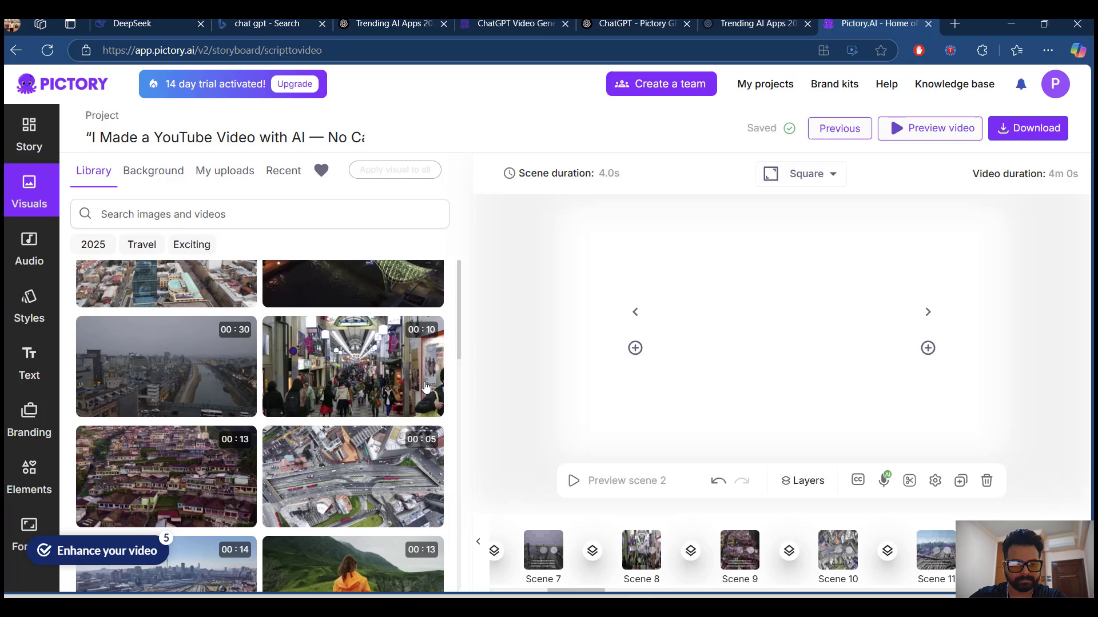
# Scroll the Visuals library, view Background textures and colours, then go to the home dashboard
pyautogui.scroll(-3)
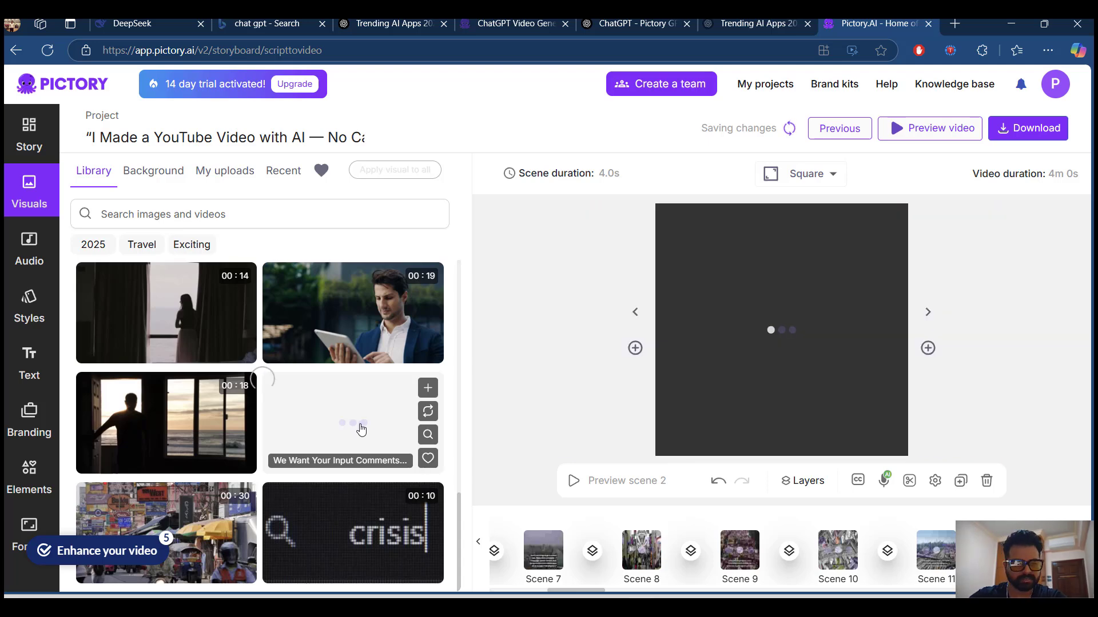
pyautogui.scroll(-3)
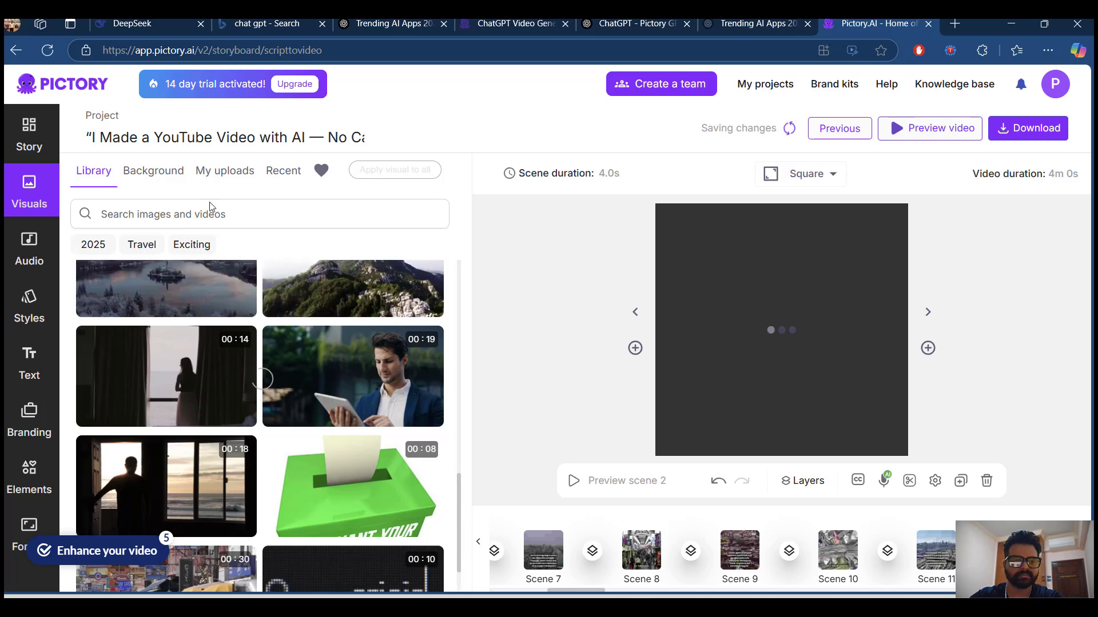
pyautogui.moveTo(154, 174)
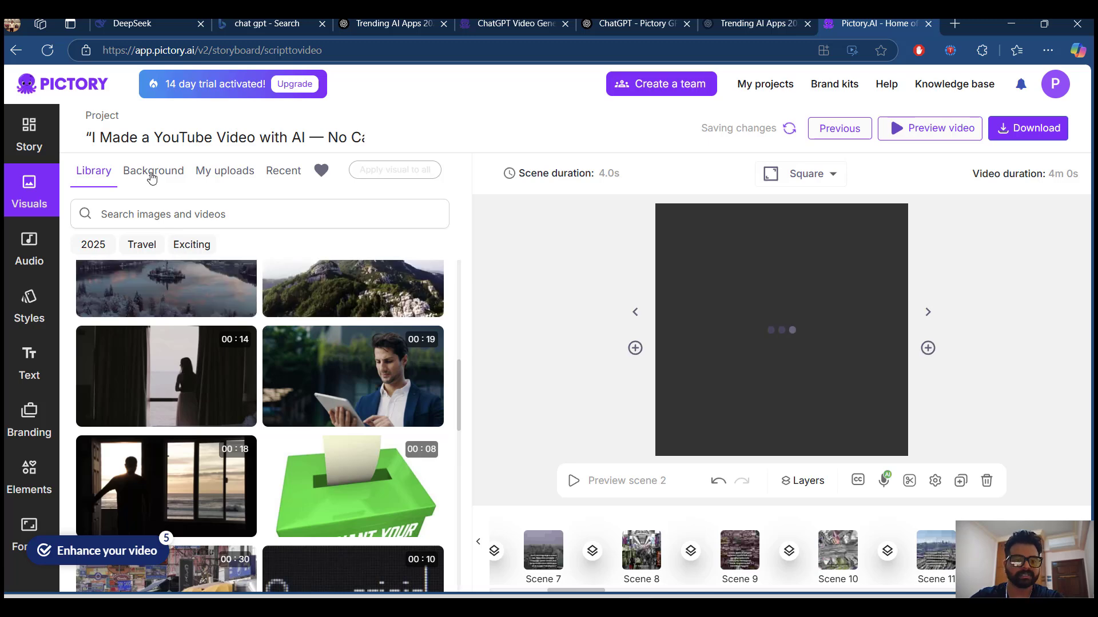
pyautogui.click(154, 171)
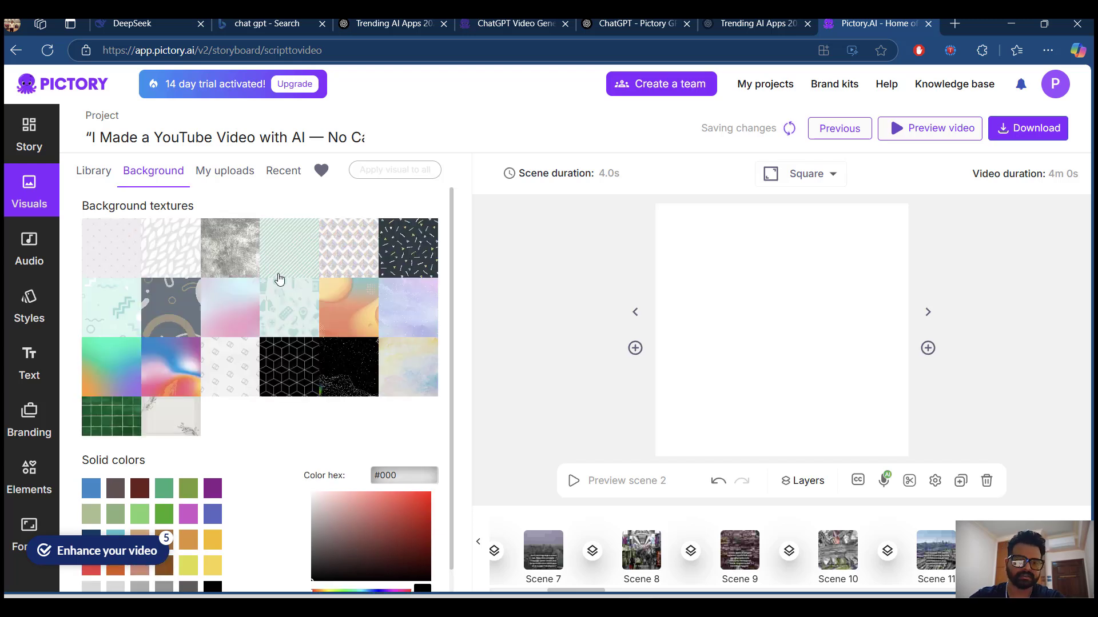
pyautogui.moveTo(1037, 122)
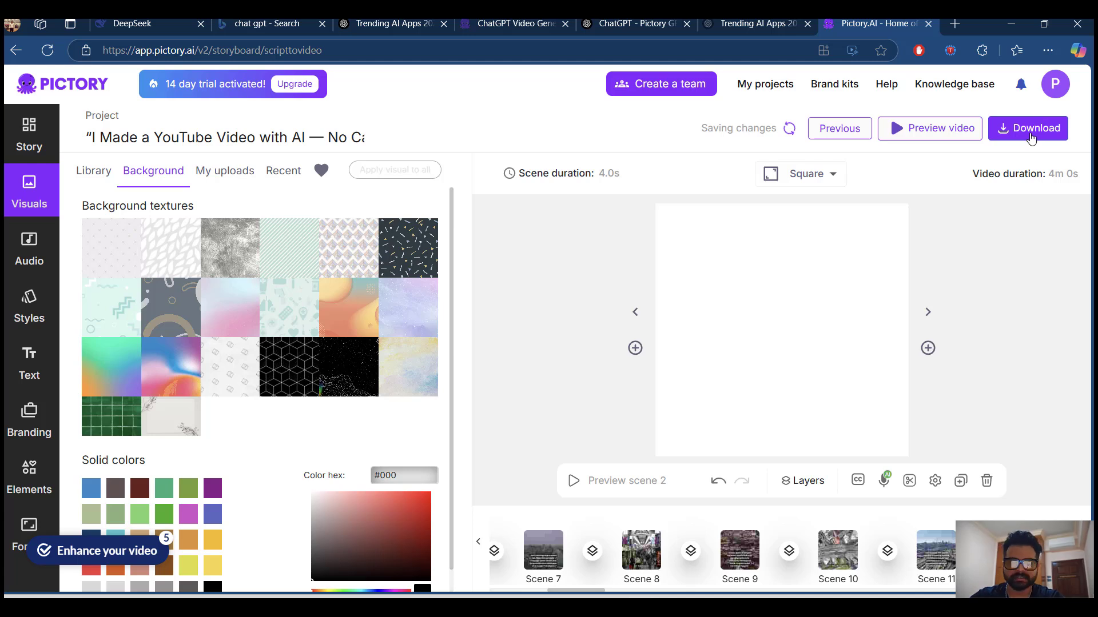
pyautogui.moveTo(74, 92)
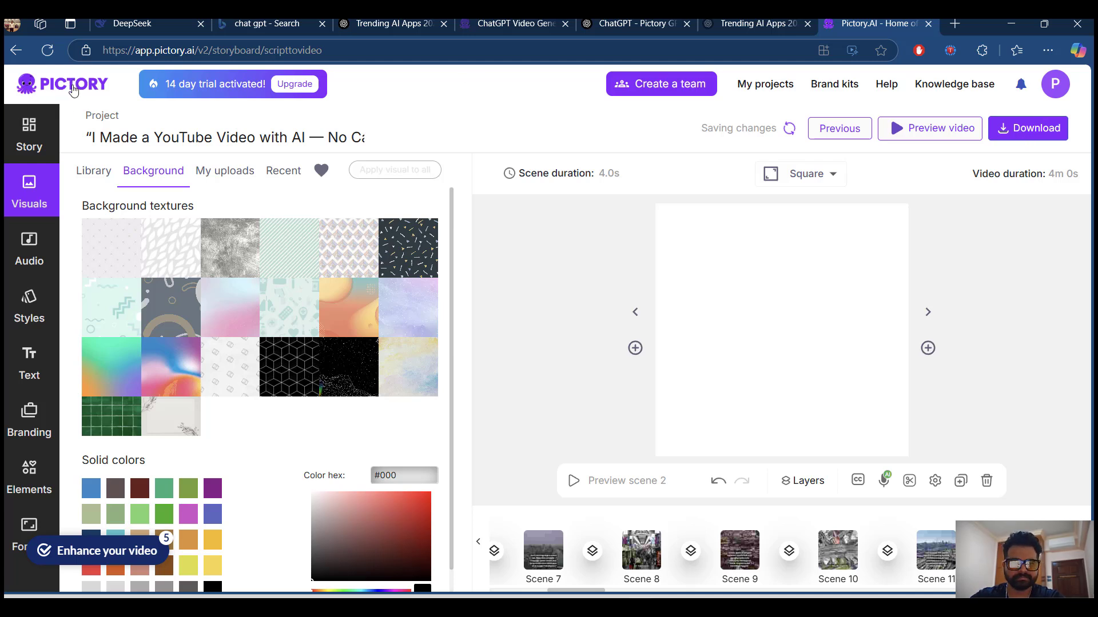
pyautogui.click(65, 84)
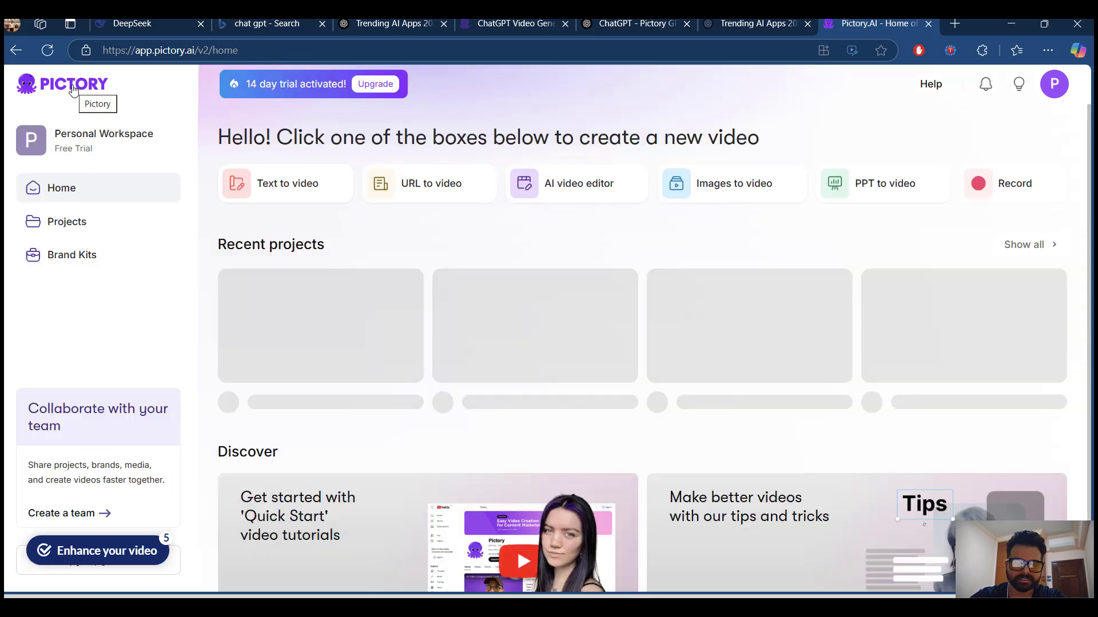
pyautogui.click(428, 183)
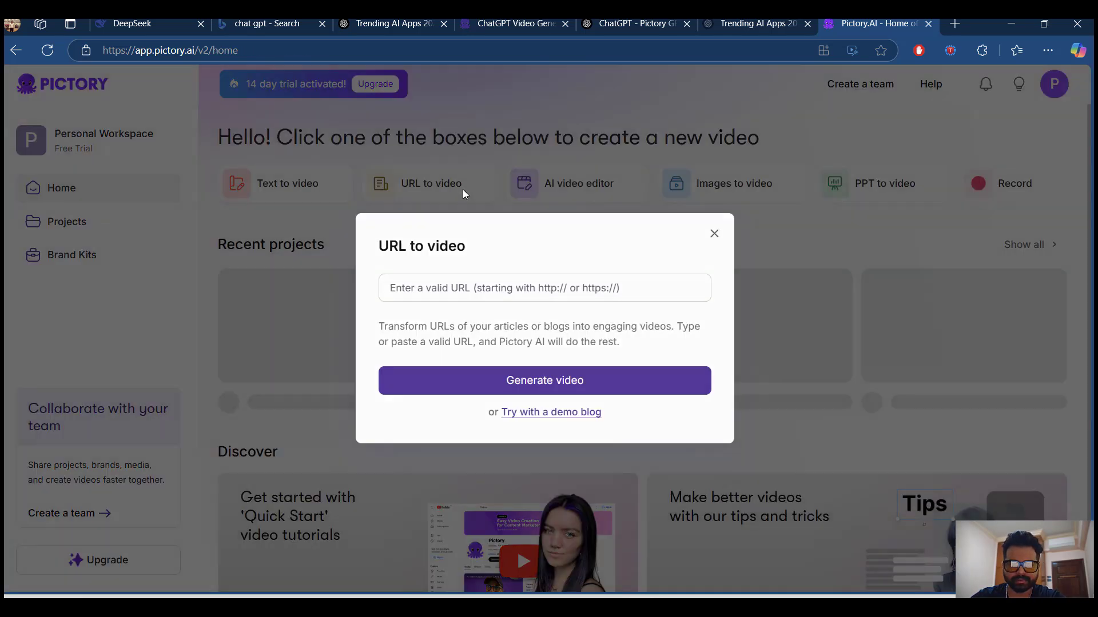
pyautogui.click(545, 287)
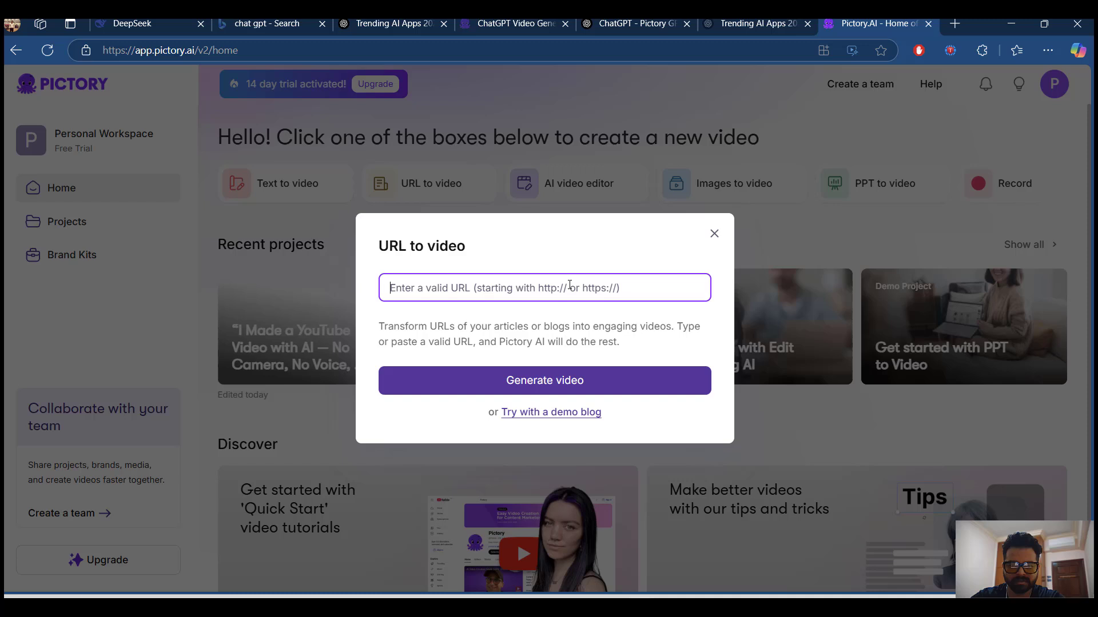
pyautogui.write('www')
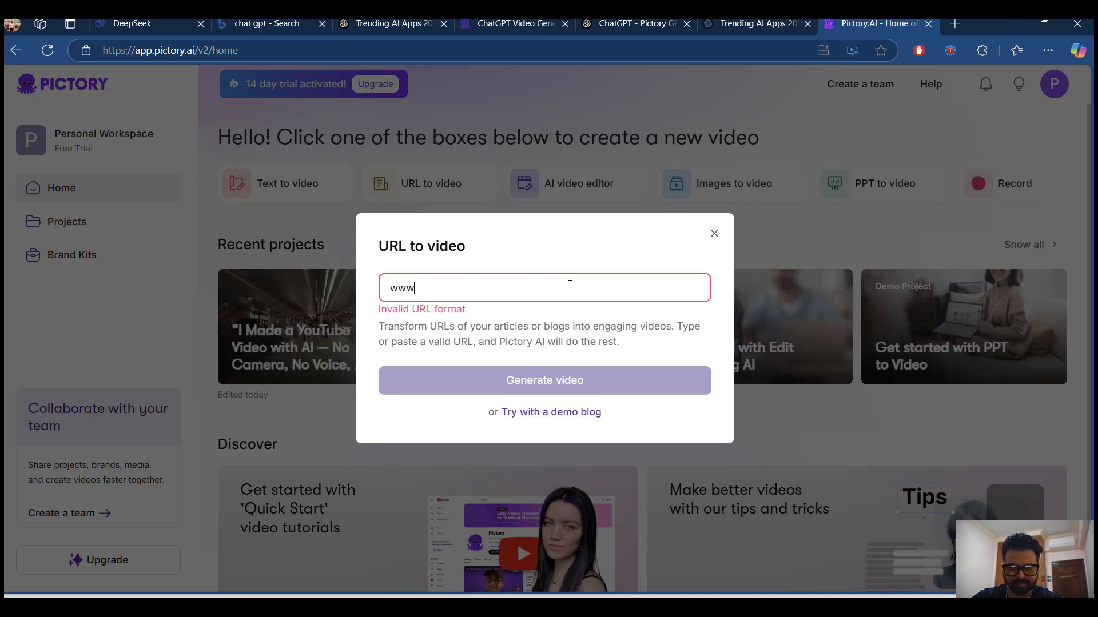
pyautogui.write('.primeprojectcontrol.')
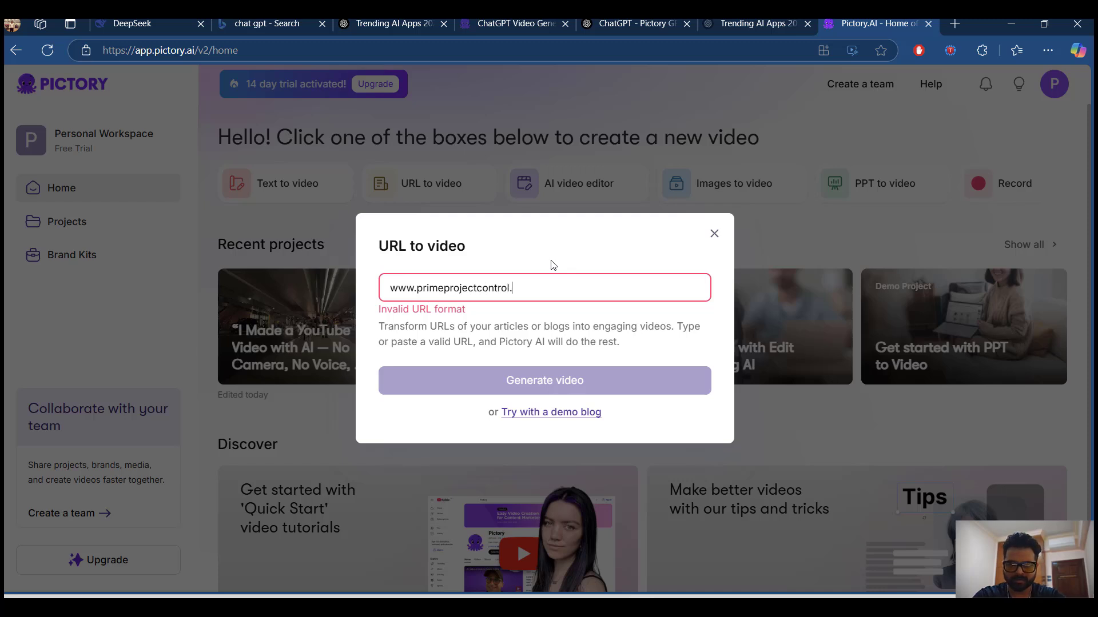
pyautogui.write('com')
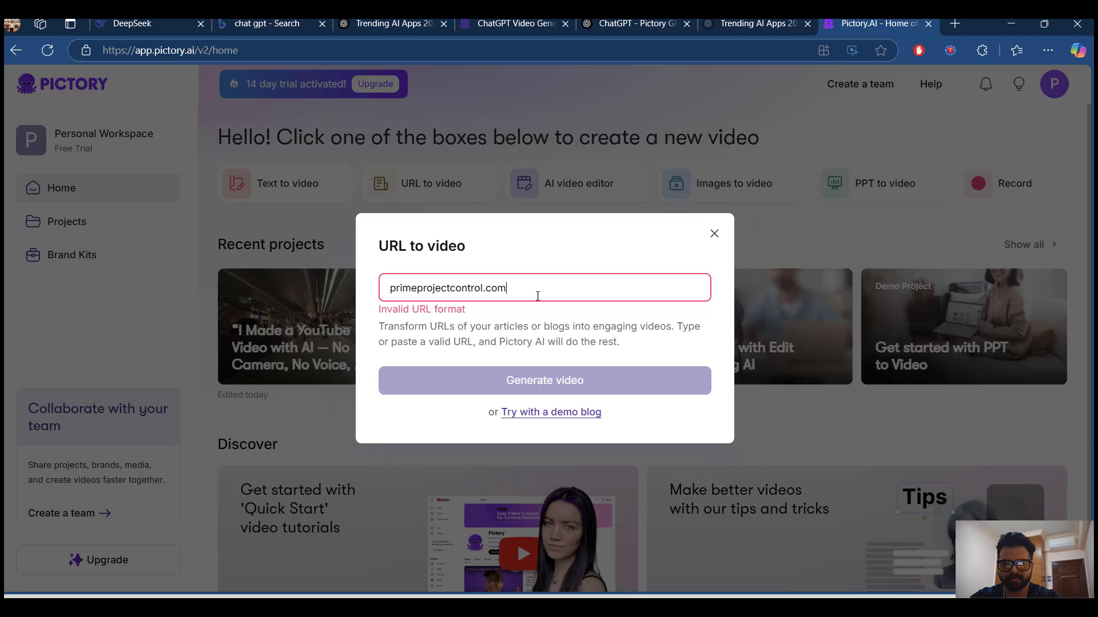
# Load the demo Edutainment blog and review its AI summary
pyautogui.click(544, 381)
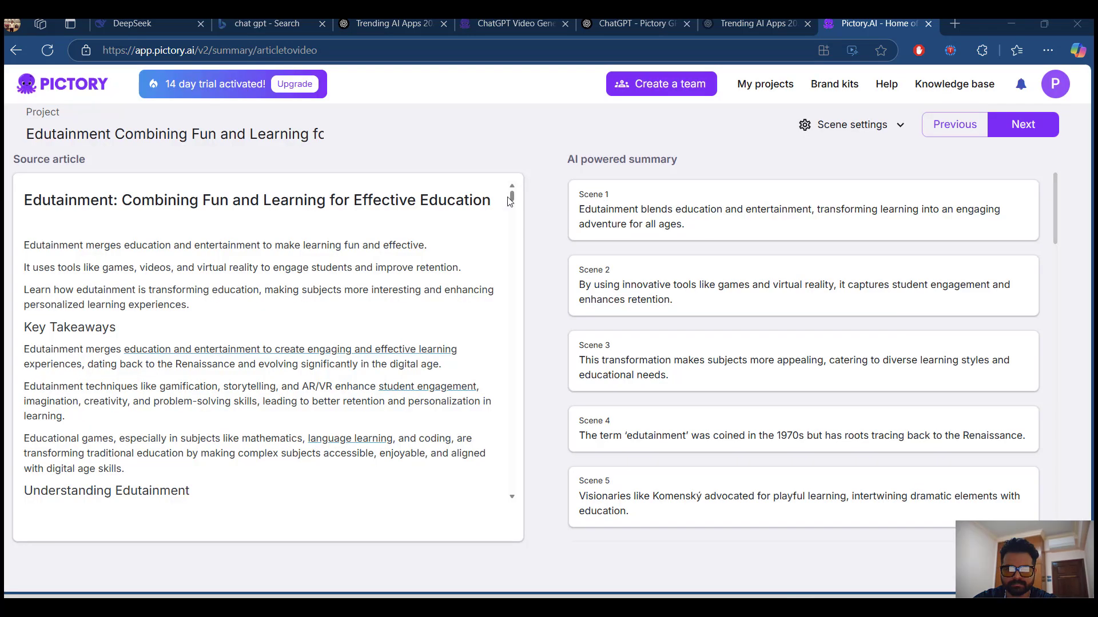
pyautogui.scroll(-3)
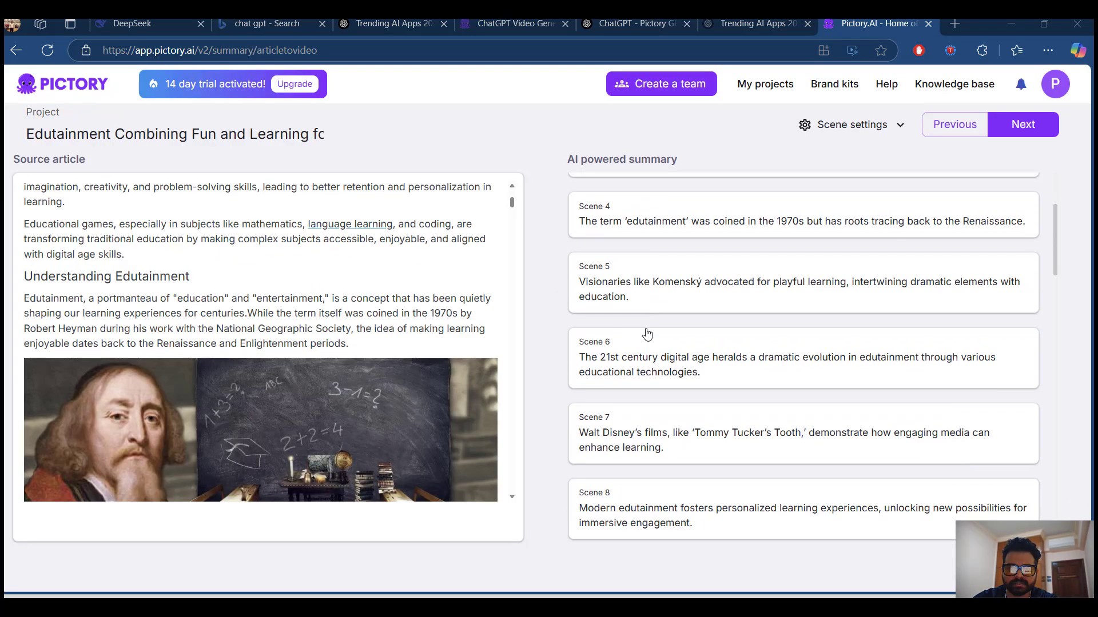
pyautogui.scroll(-3)
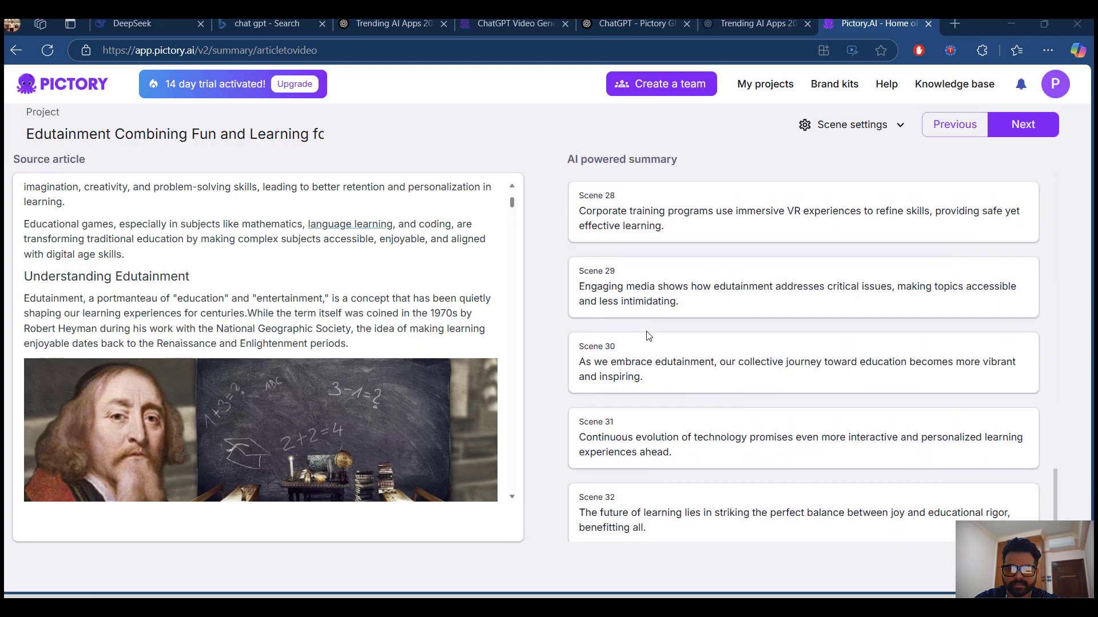
pyautogui.scroll(-3)
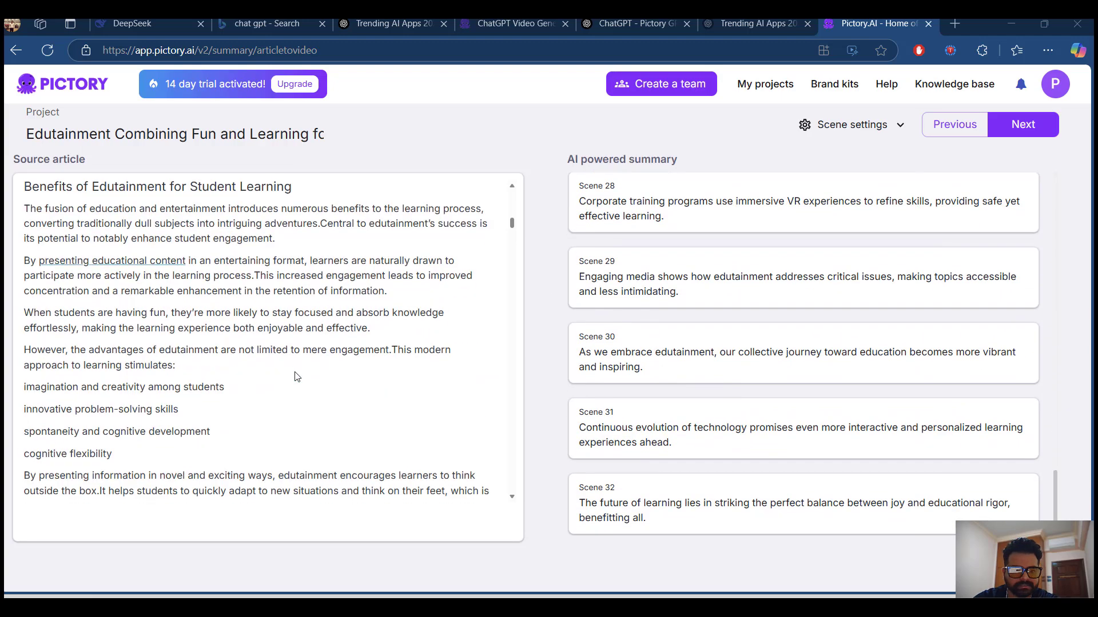
pyautogui.scroll(-3)
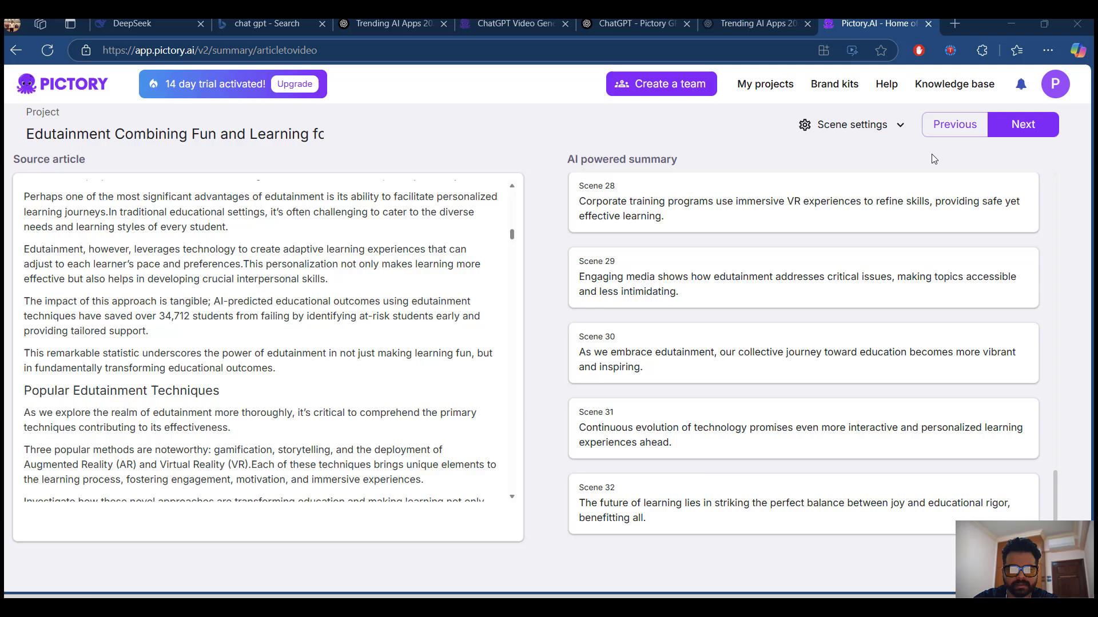
# Build the 32-scene storyboard from the summary and step to the next scene
pyautogui.click(1022, 124)
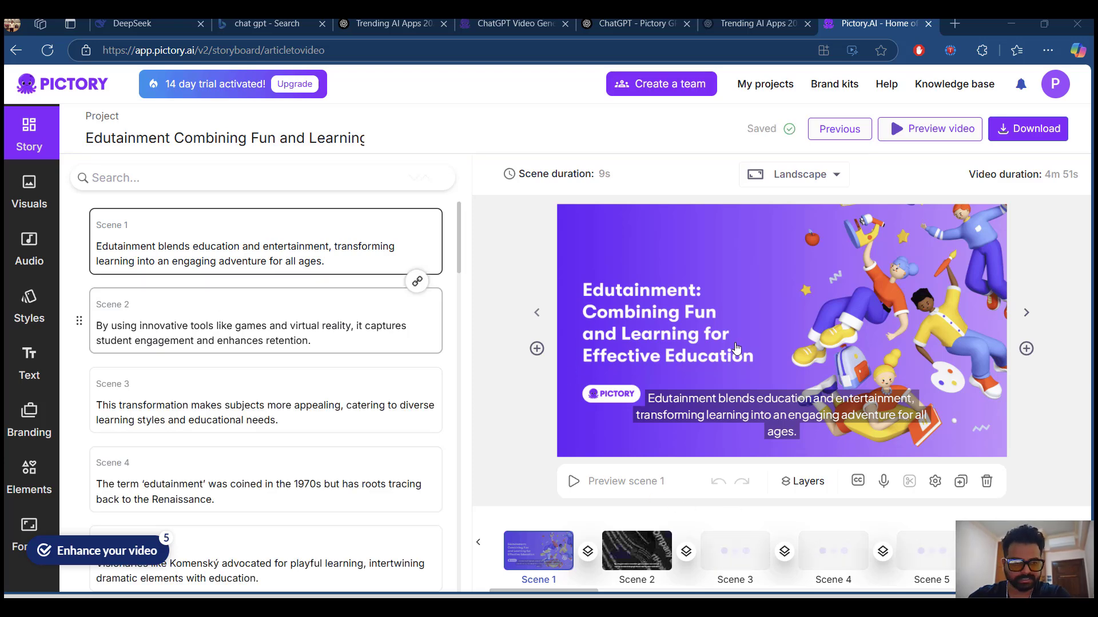
pyautogui.scroll(-3)
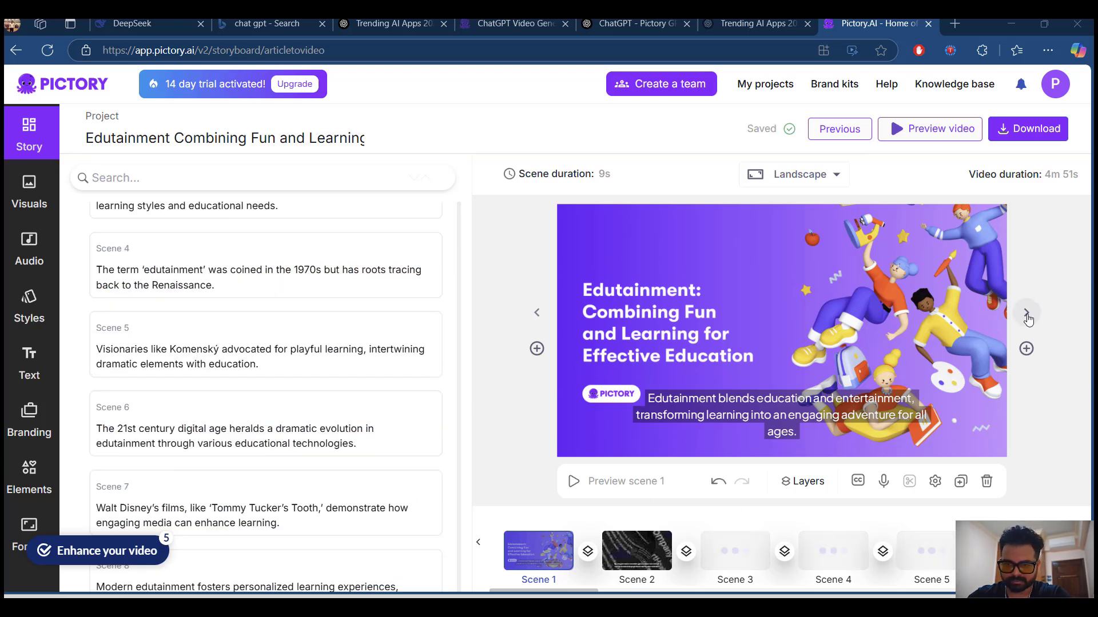
pyautogui.click(29, 248)
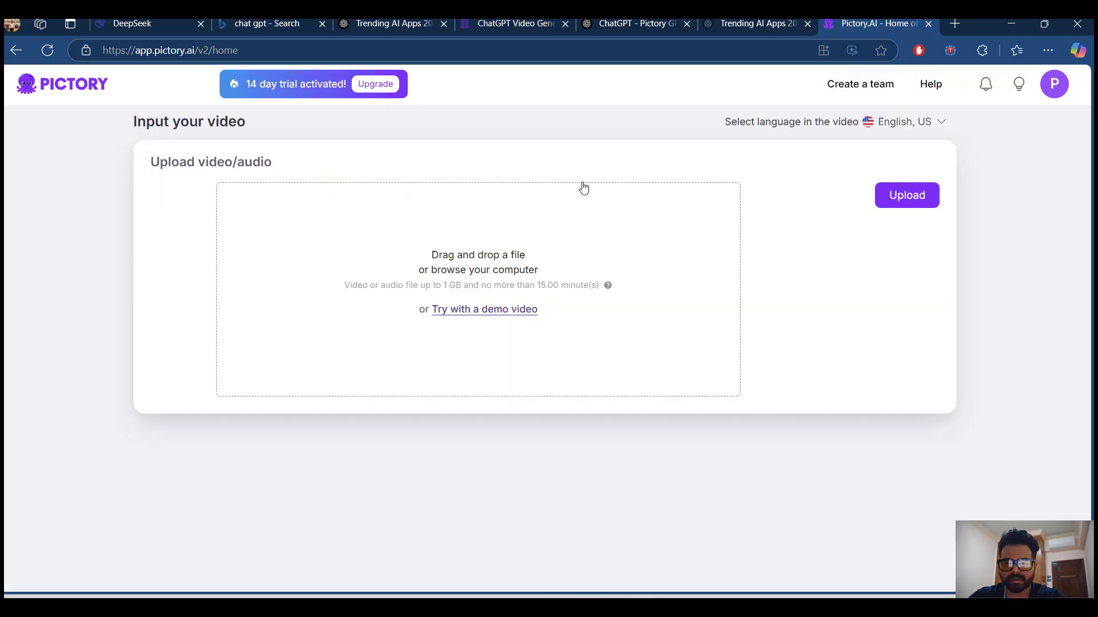
# Go back to the home dashboard to see the recent projects
pyautogui.click(484, 309)
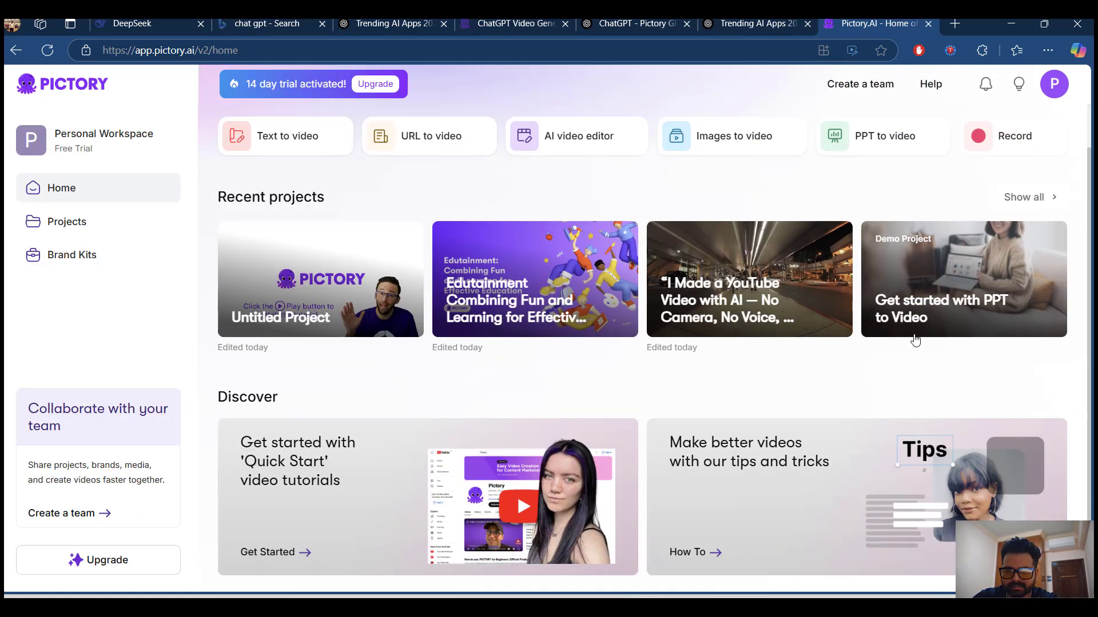
# Open 'Get started with PPT to Video' and close its video preview
pyautogui.click(963, 279)
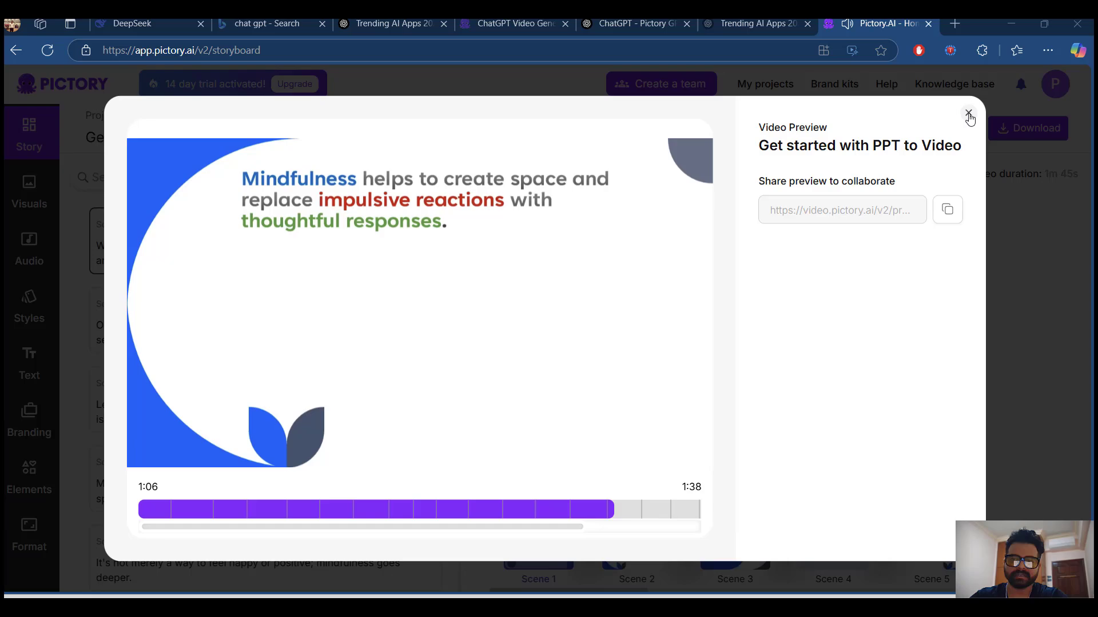
pyautogui.click(968, 113)
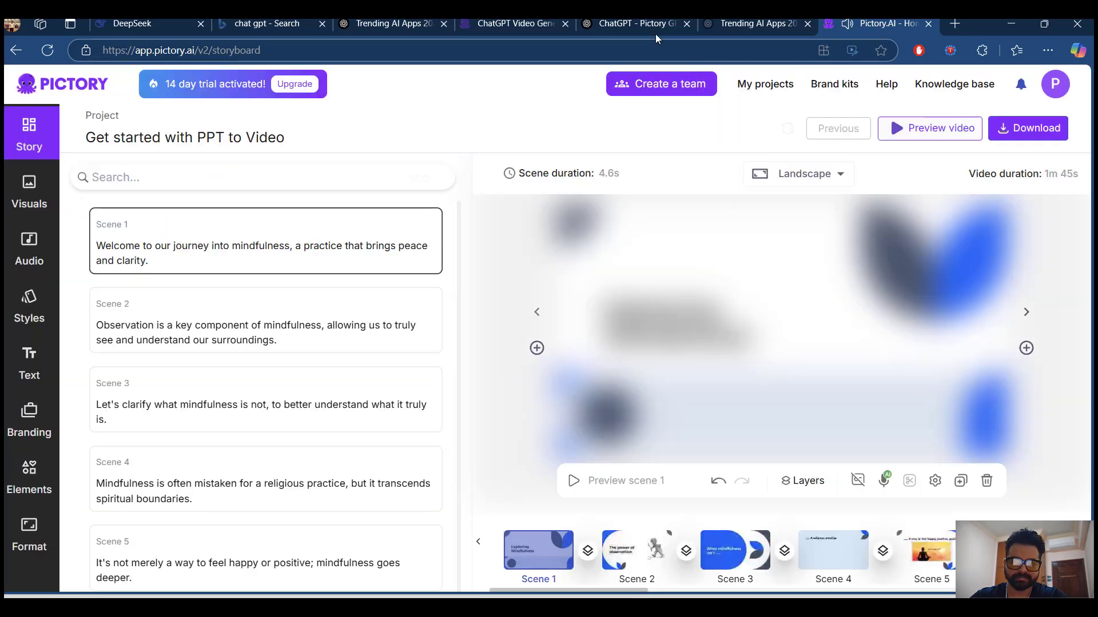